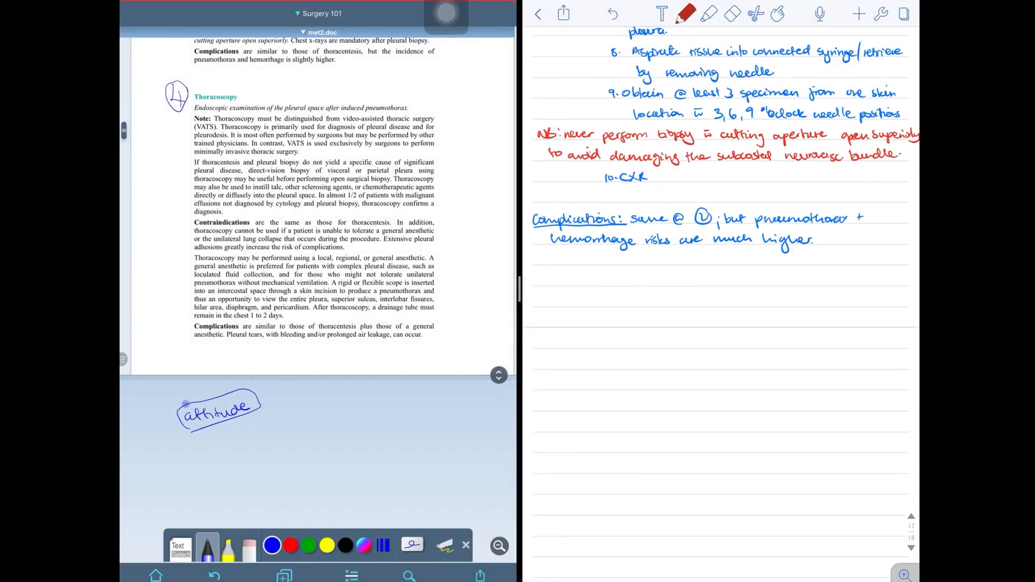
Step: Handwrite '4. Thoracoscopy: endoscopic exam (pleural space) after induced pneumothorax'
text(4. Thoracoscopy:-)
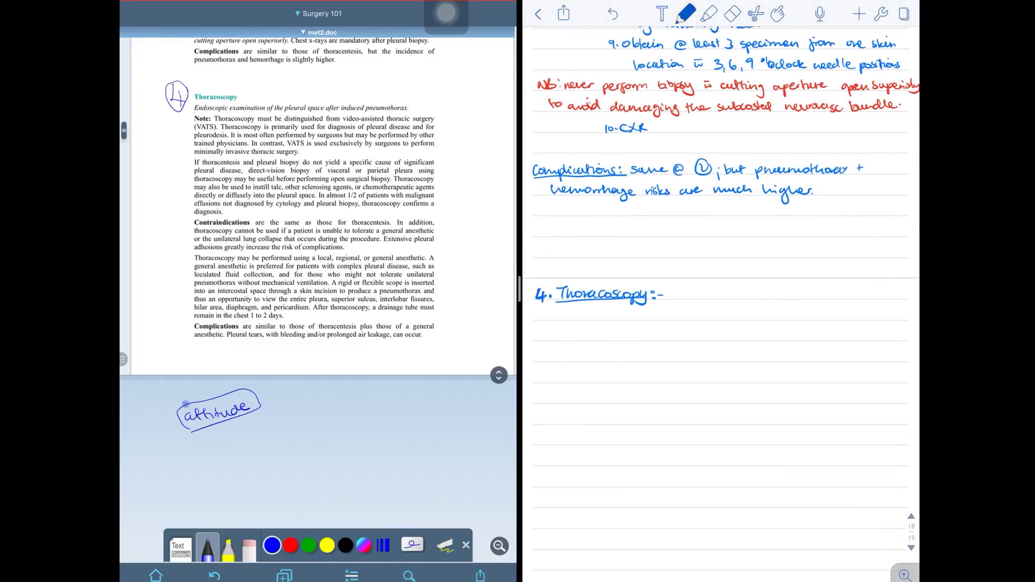
text(endoscopic exam)
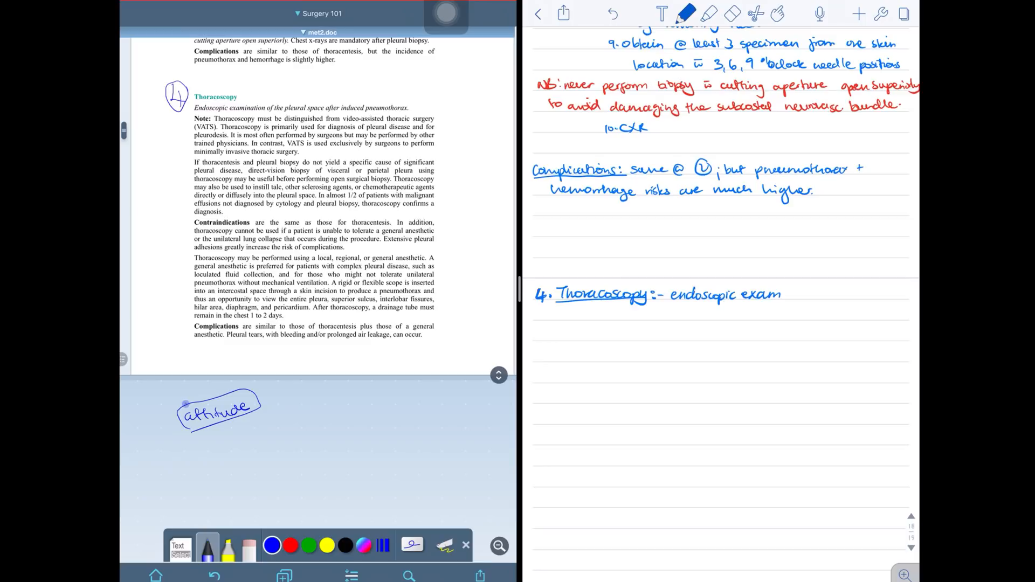
text((pleural space) after indu)
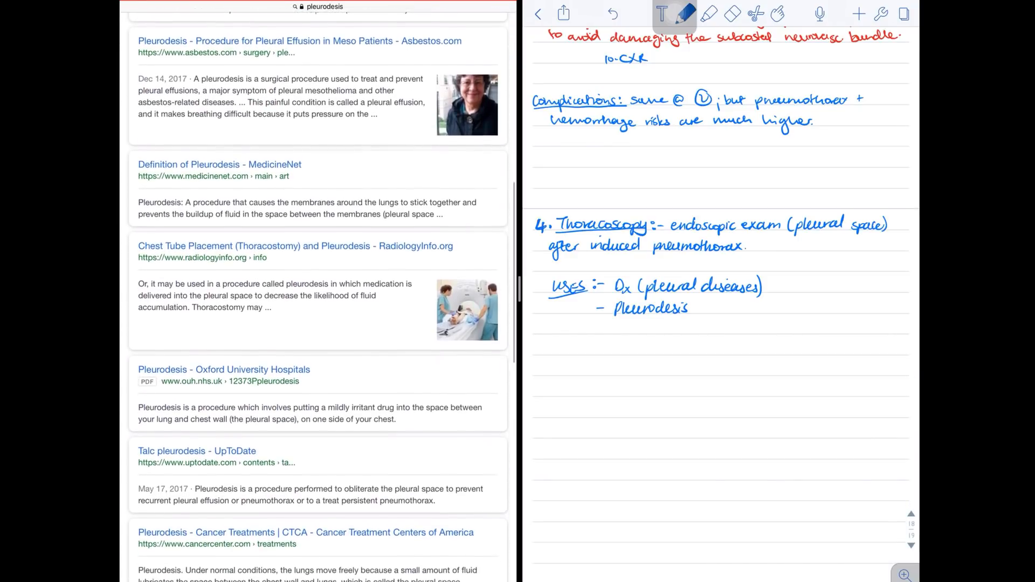
Step: Open the MedicineNet definition of pleurodesis and dismiss the newsletter popup
click(218, 165)
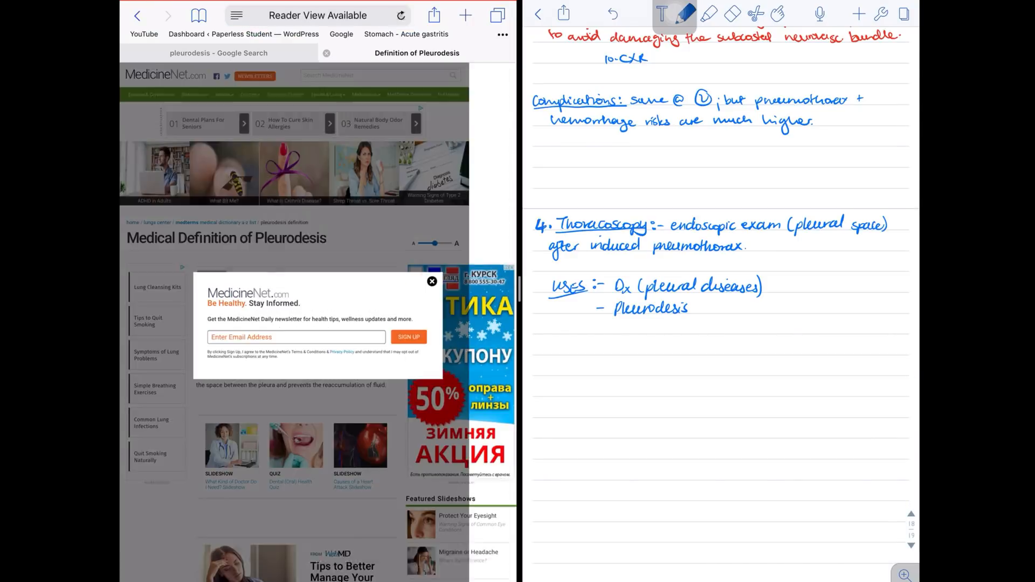
click(431, 281)
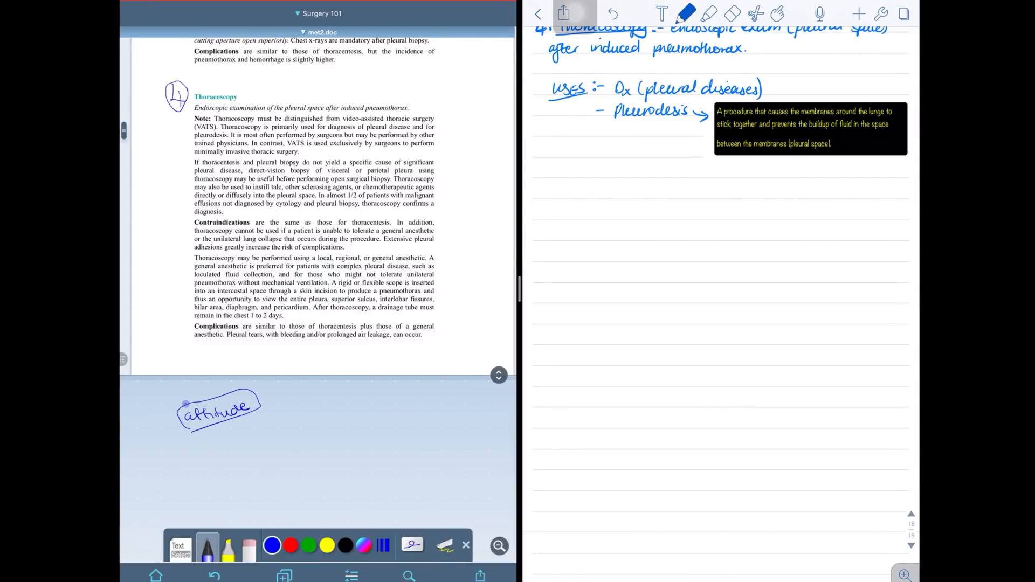
Step: Write 'Distinguish from VATS!' beside the pleurodesis definition and the thoracoscopy-versus-VATS table
text(Distinguish from VATS!)
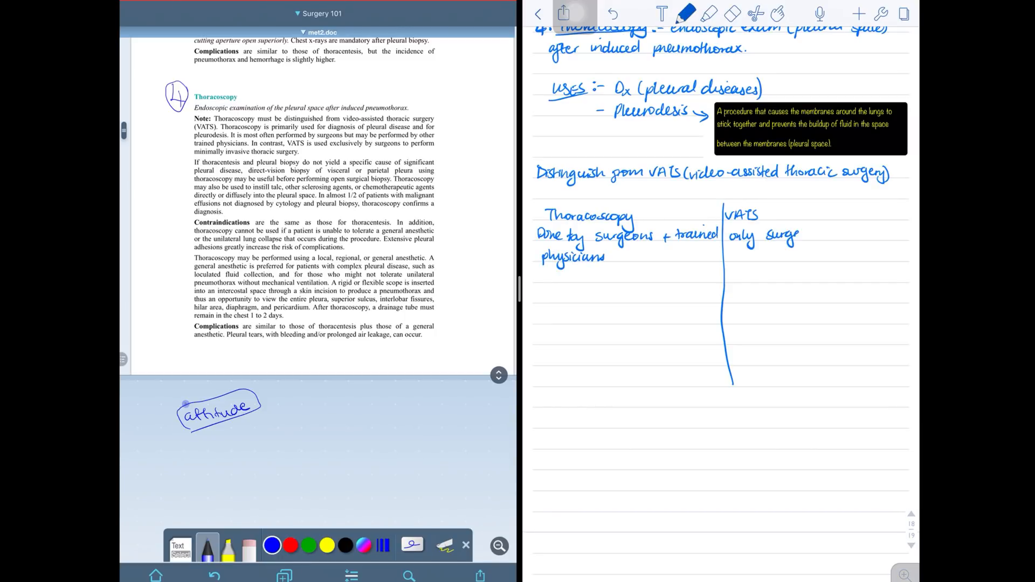
click(537, 13)
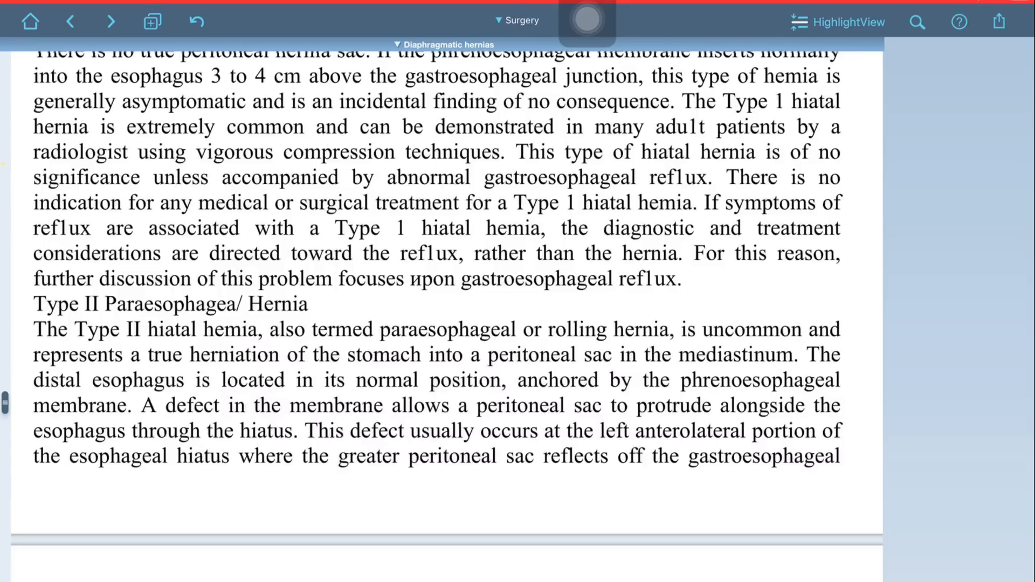
Step: Open the LiquidText document list and pick the handwritten cough notes
click(152, 21)
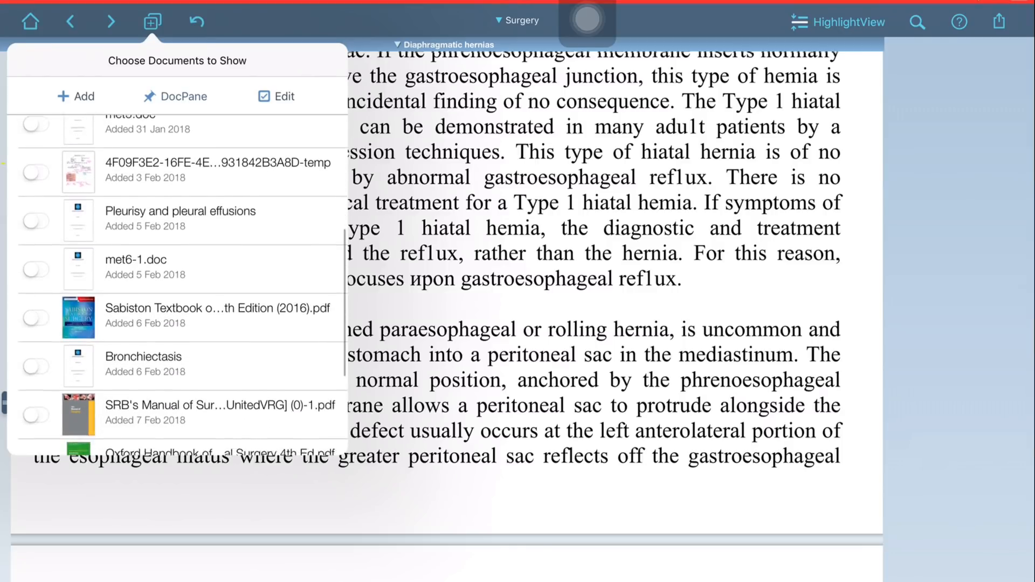
click(36, 330)
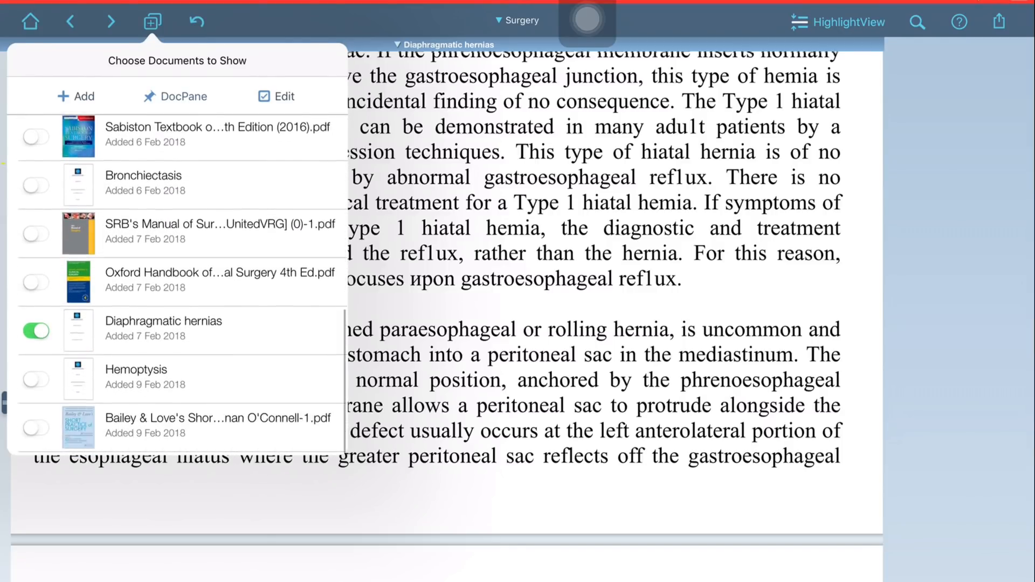
scroll(down, 3)
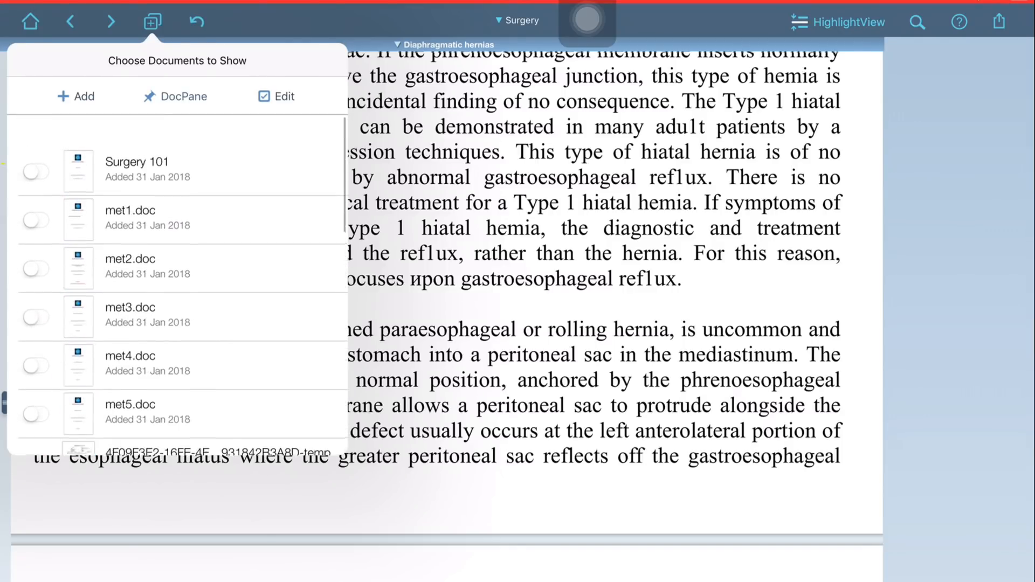
click(35, 332)
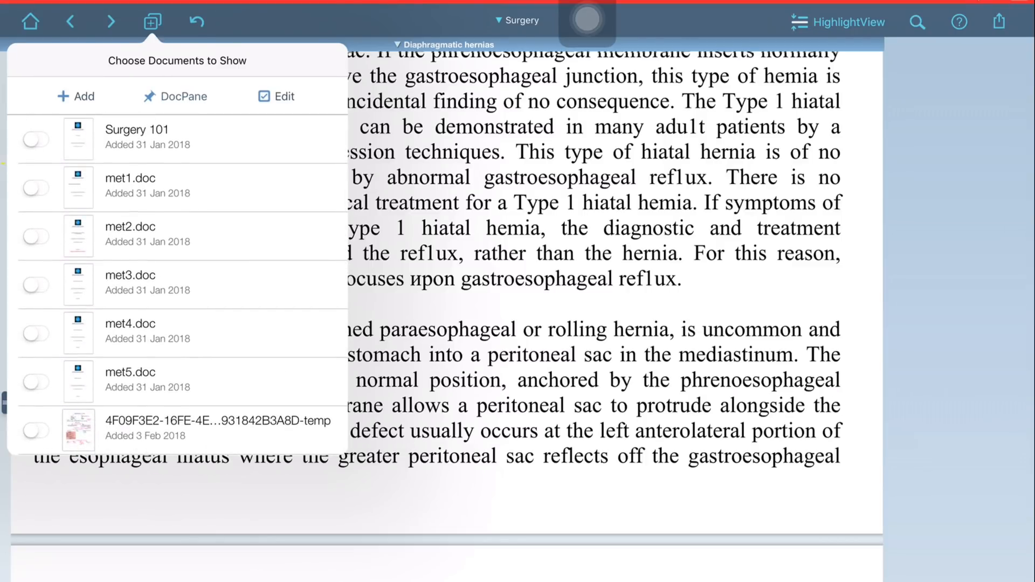
Step: Scroll through the handwritten cough notes before returning to met2.doc
scroll(down, 3)
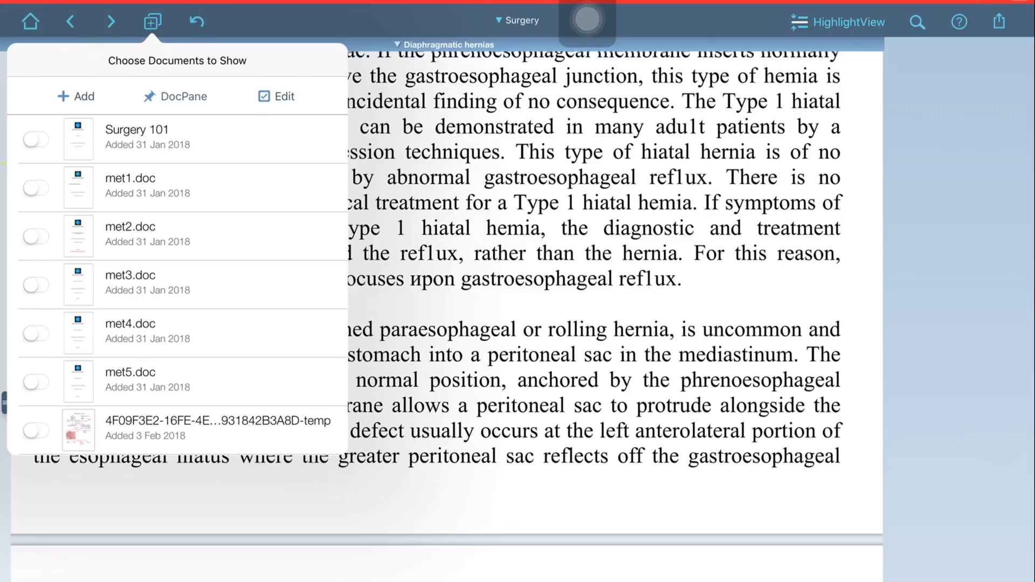
scroll(down, 3)
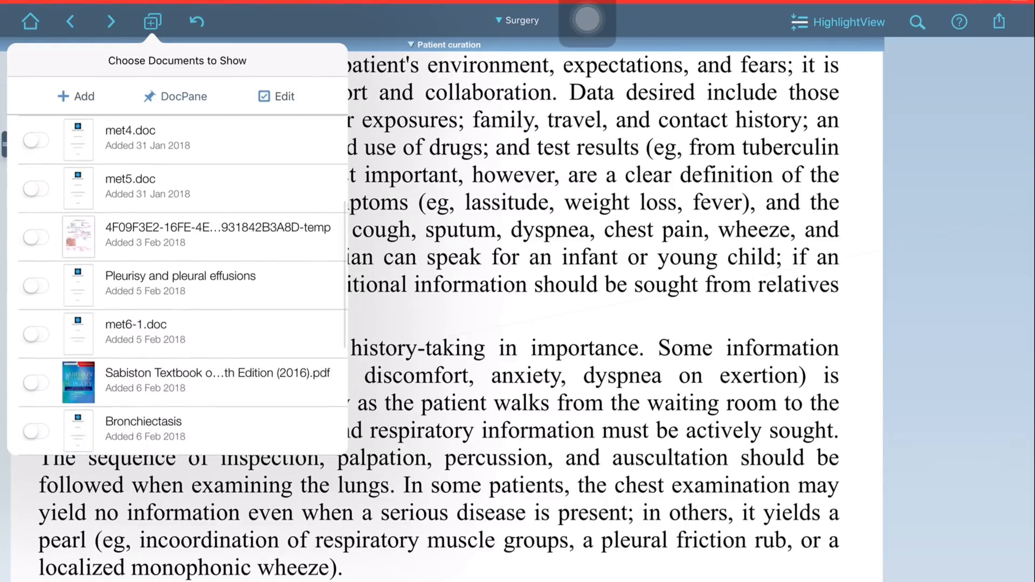
scroll(down, 3)
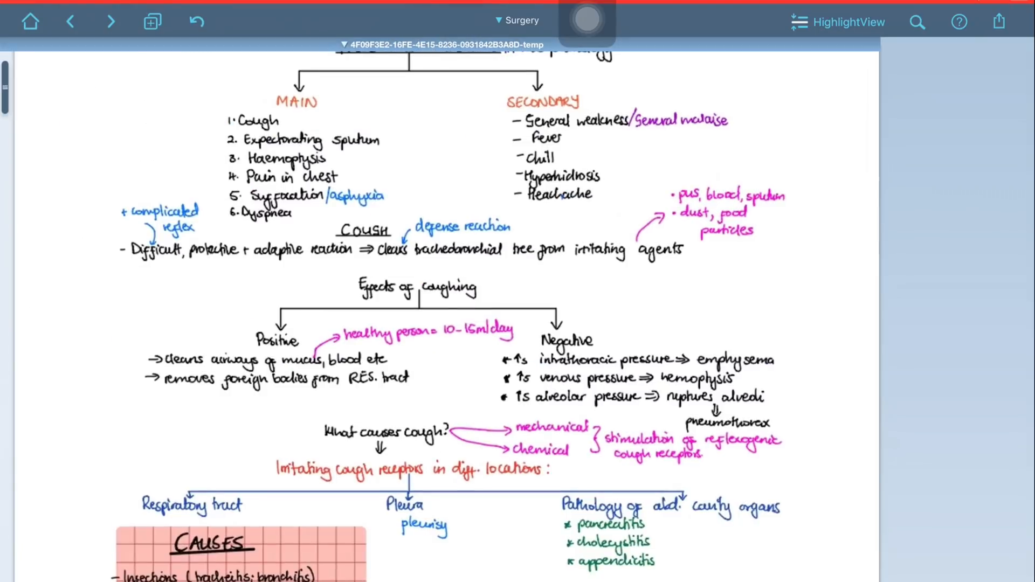
scroll(down, 3)
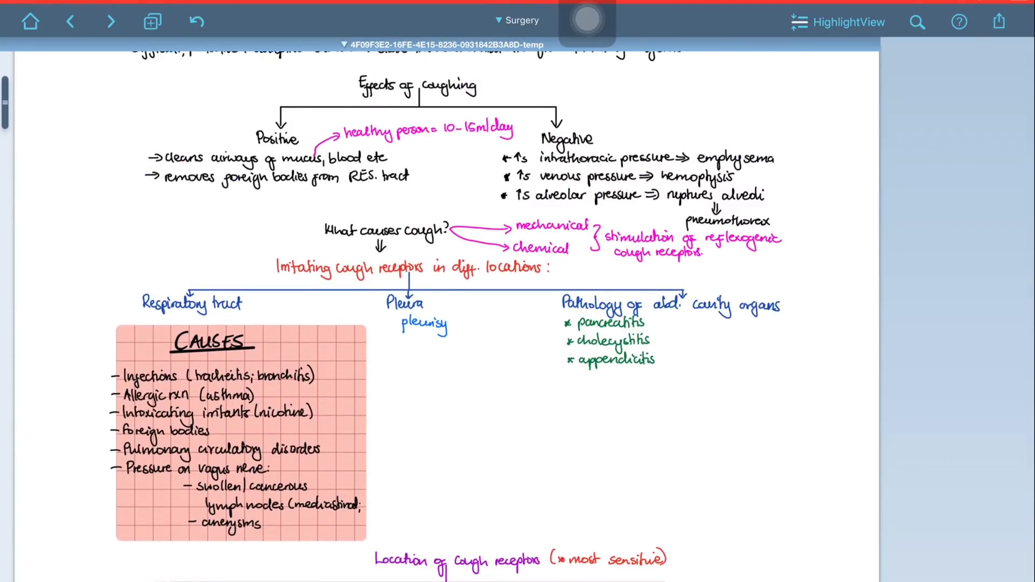
scroll(down, 3)
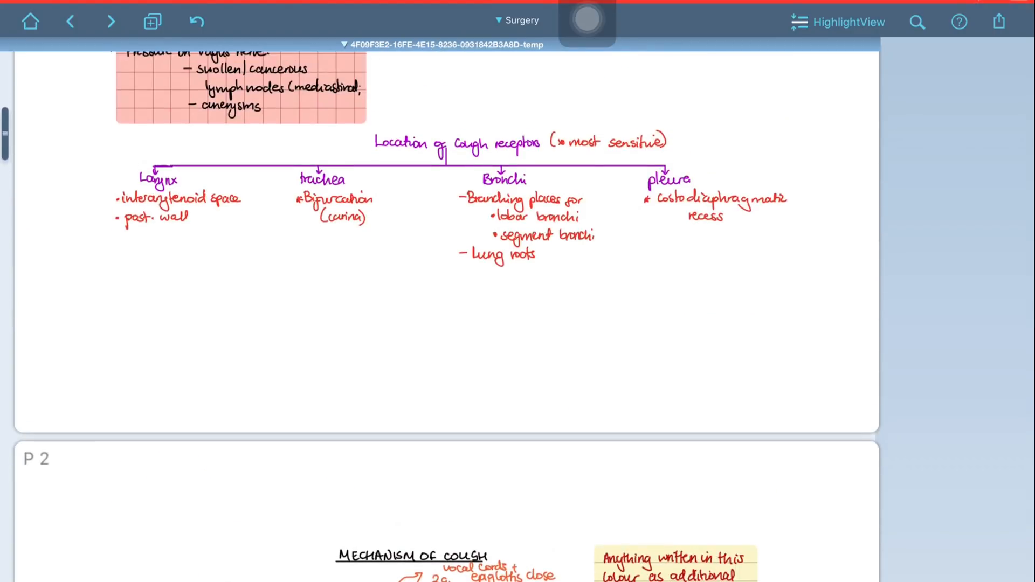
scroll(down, 3)
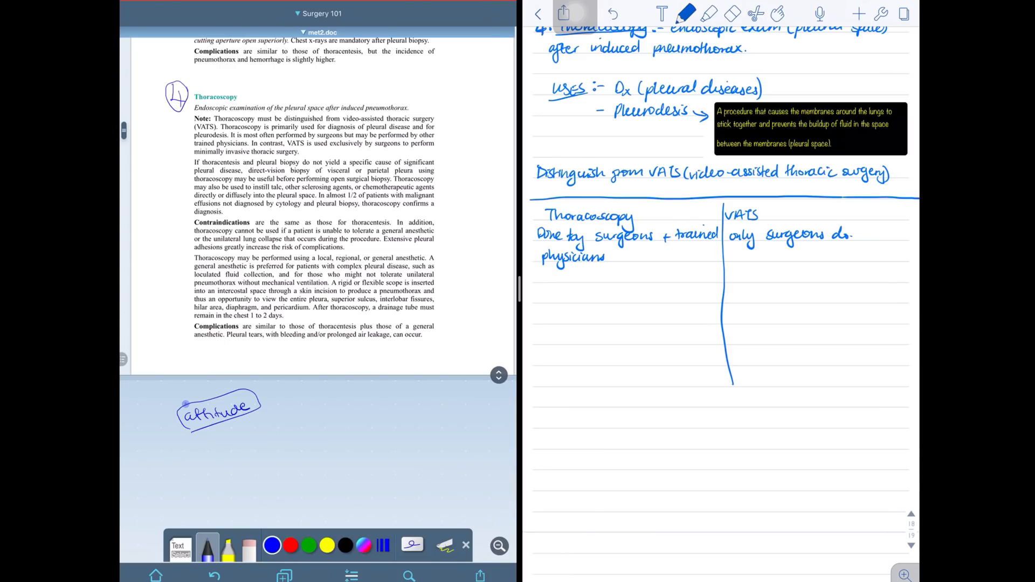
Step: Add uses: after failed thoracentesis, and instilling talc, sclerosing or chemotherapeutic agents into pleural cavity
text(—when thoracocentesis +)
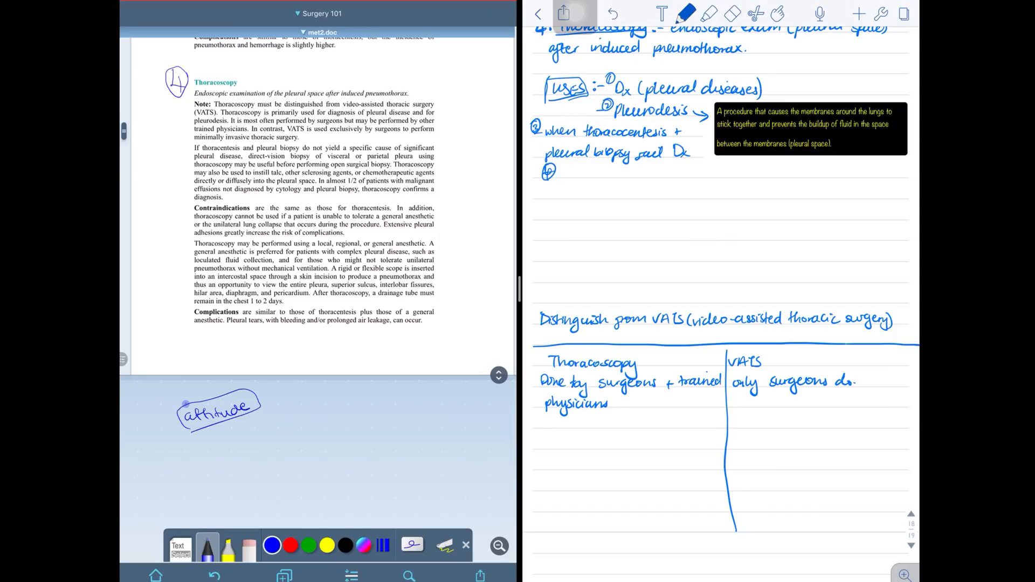
text(to instill talc)
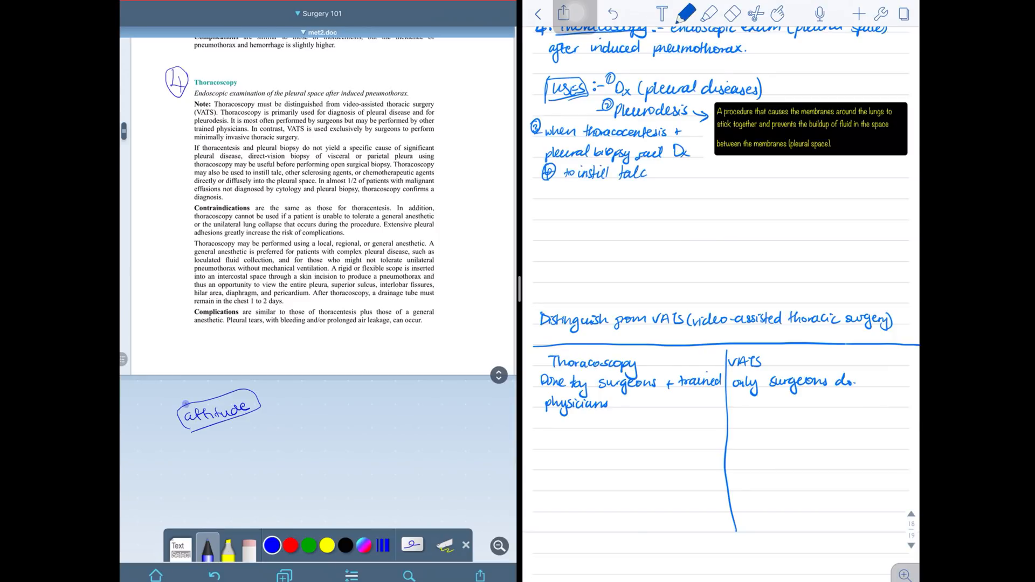
text(/other sclerosing agents/chemotherapeutic)
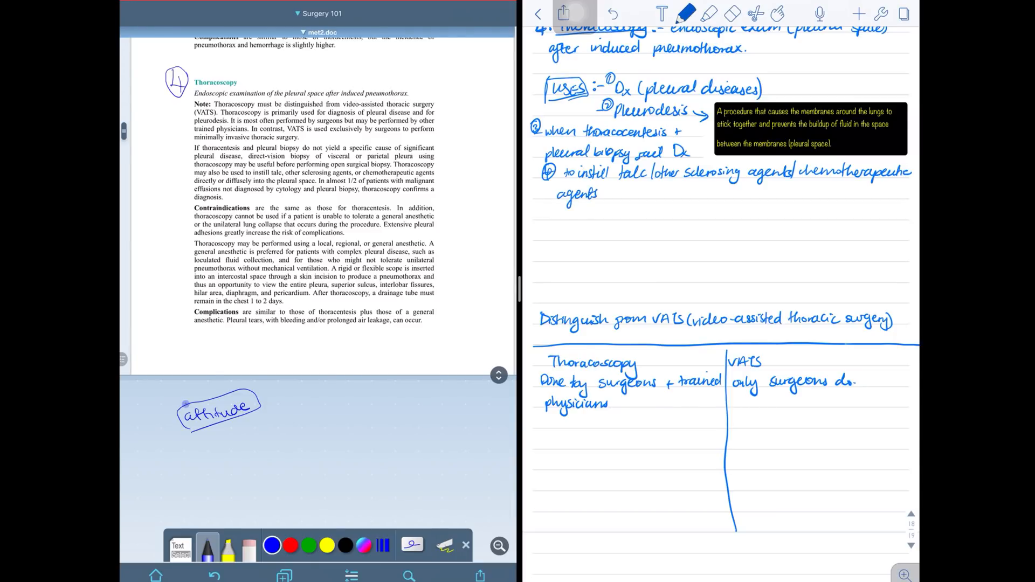
text(directl)
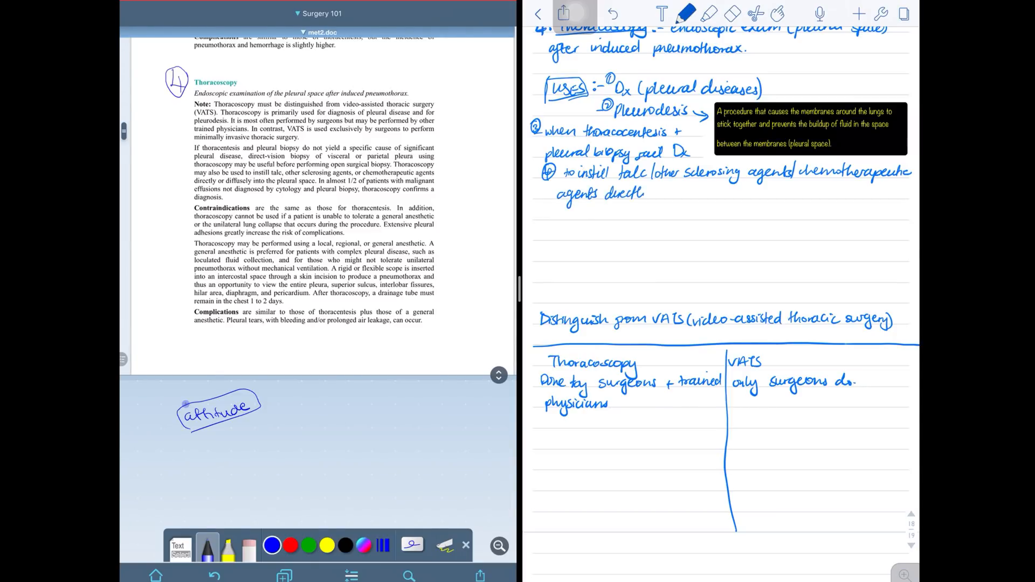
text(into pleural cavity)
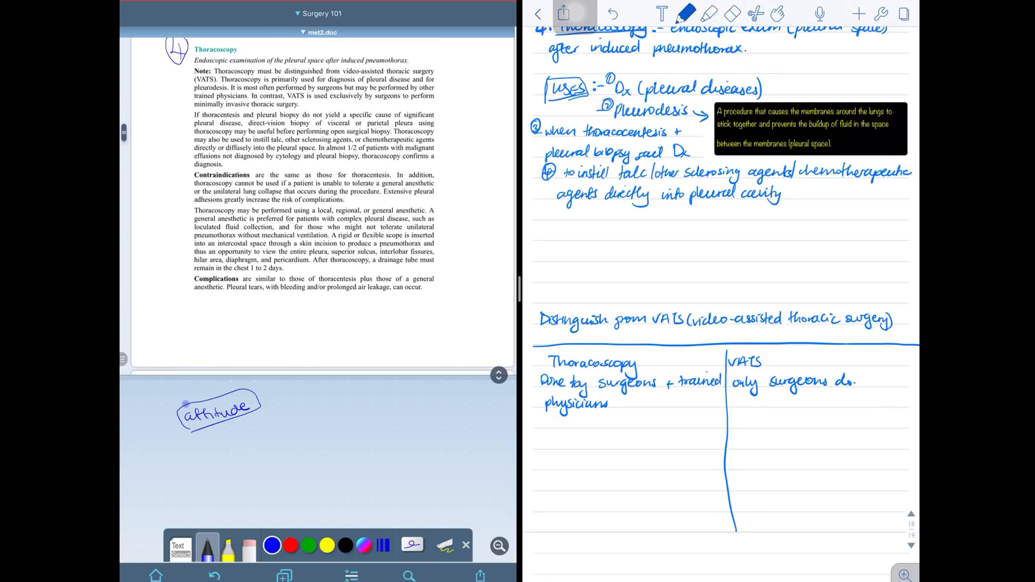
drag(547, 221, 564, 248)
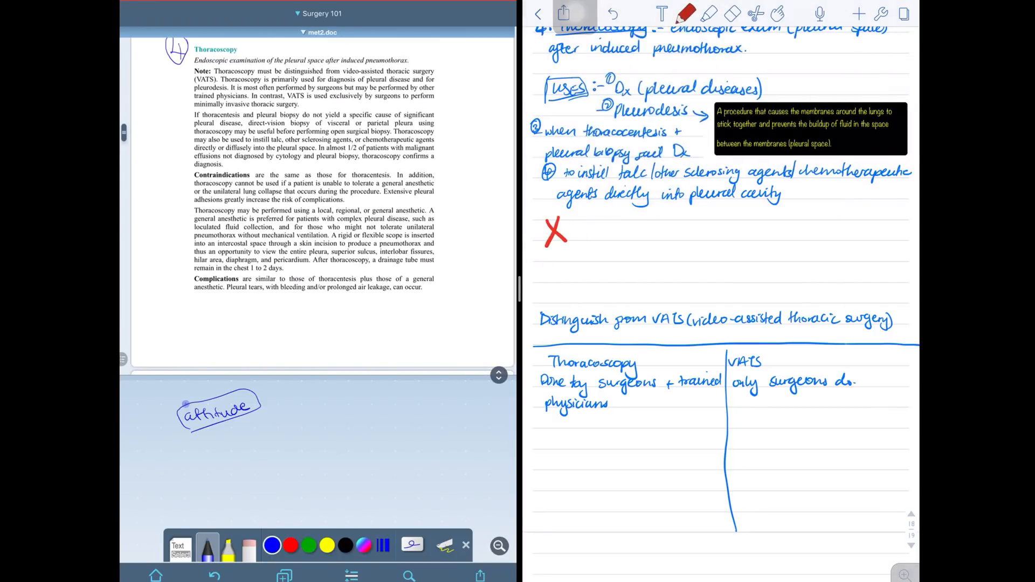
Step: List contraindications including unilateral lung collapse and extensive pleural adhesions, with a complication note
scroll(down, 3)
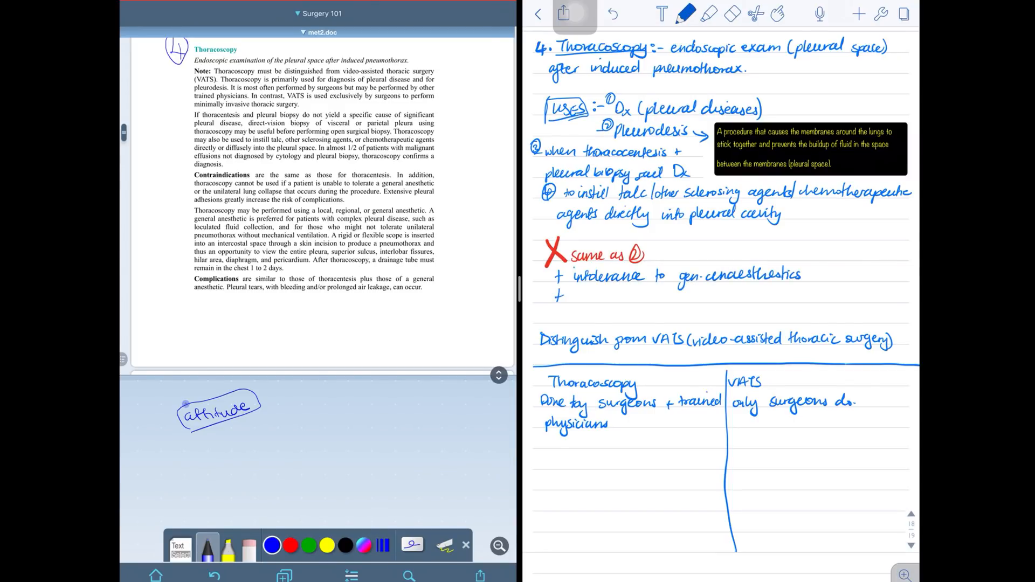
text(unilat. lung collapse)
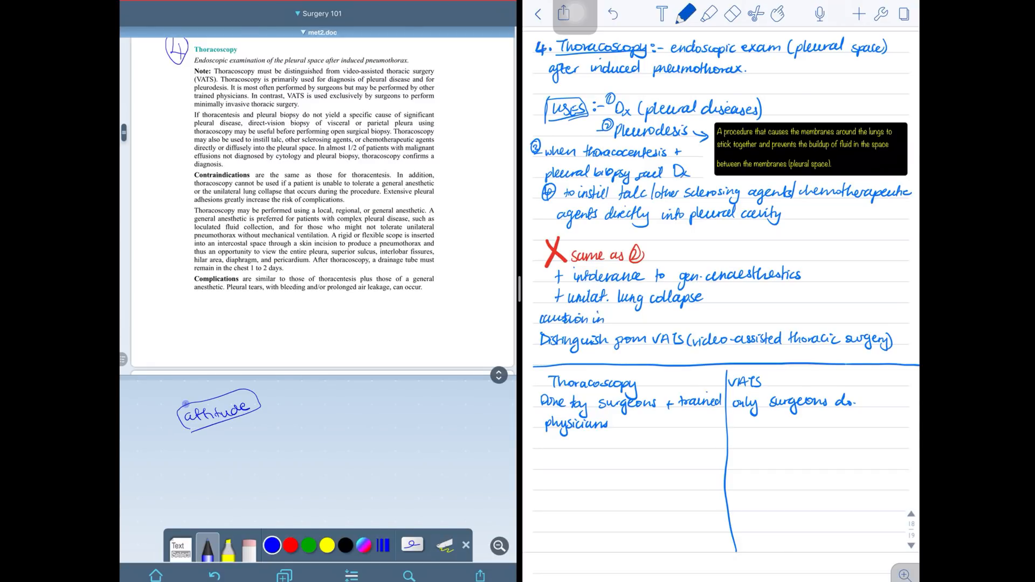
text(extensive pleural adhesions, they ↑↑ risk o)
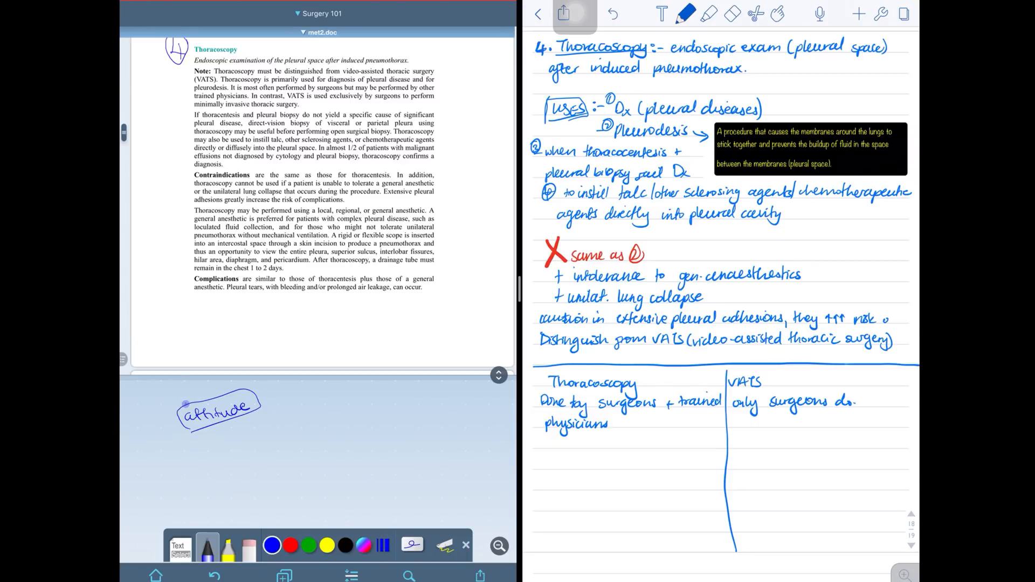
text(dıp (complication))
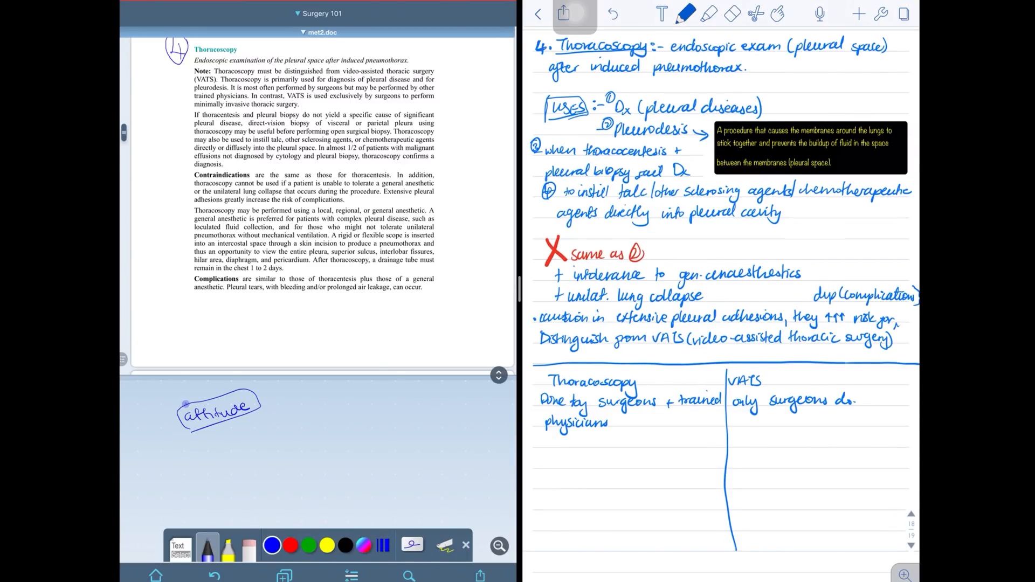
scroll(down, 3)
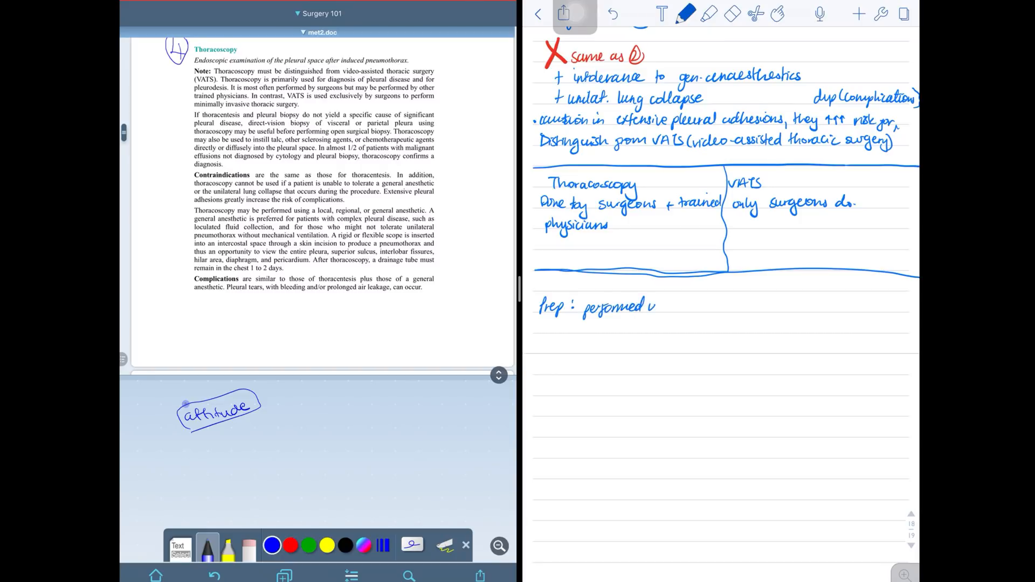
Step: Note local/regional/general anaesthesia, with an arrow to the fluid-collection indication
text(under local/regional/gen c)
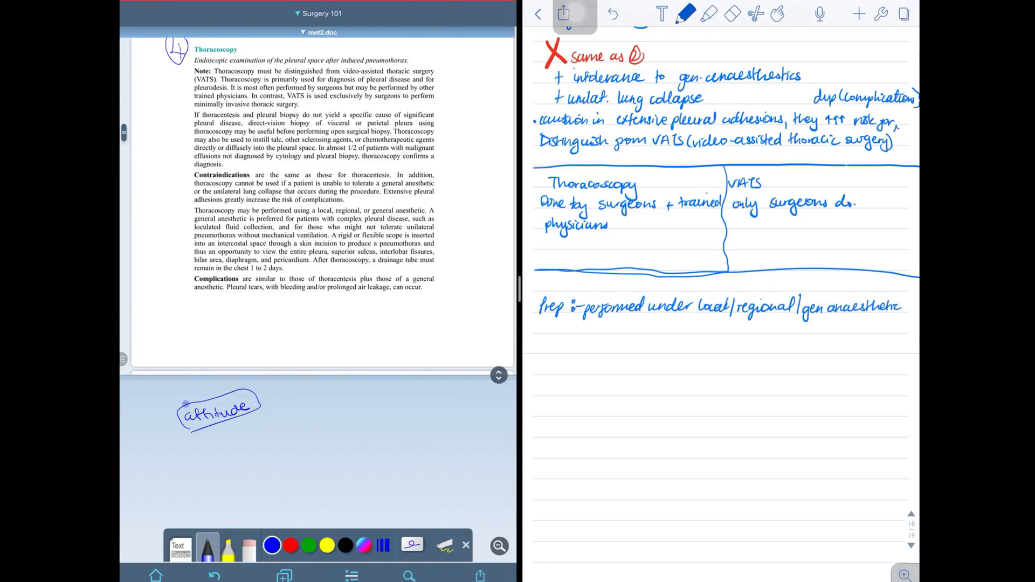
drag(858, 324, 858, 353)
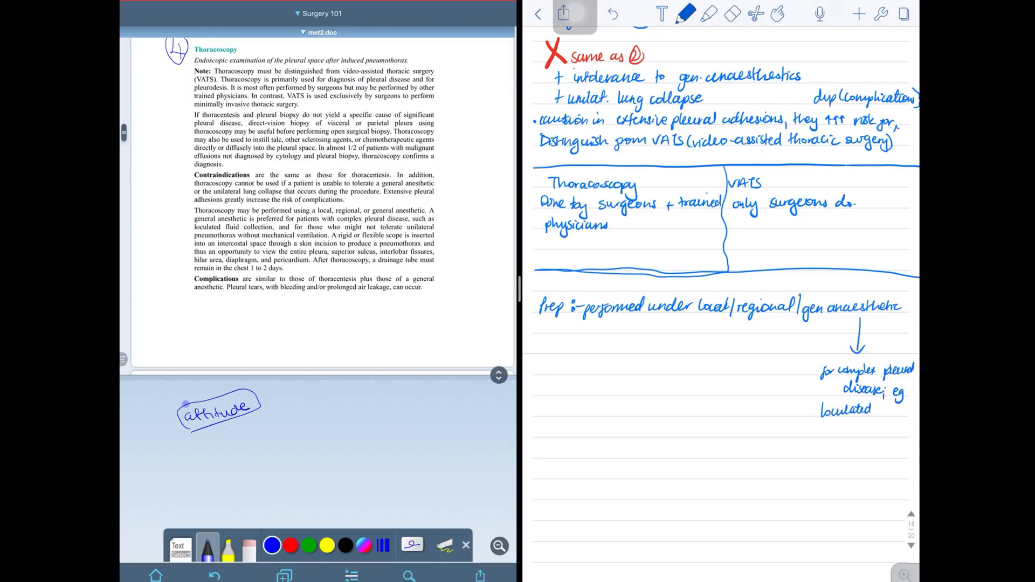
text(fluid collection)
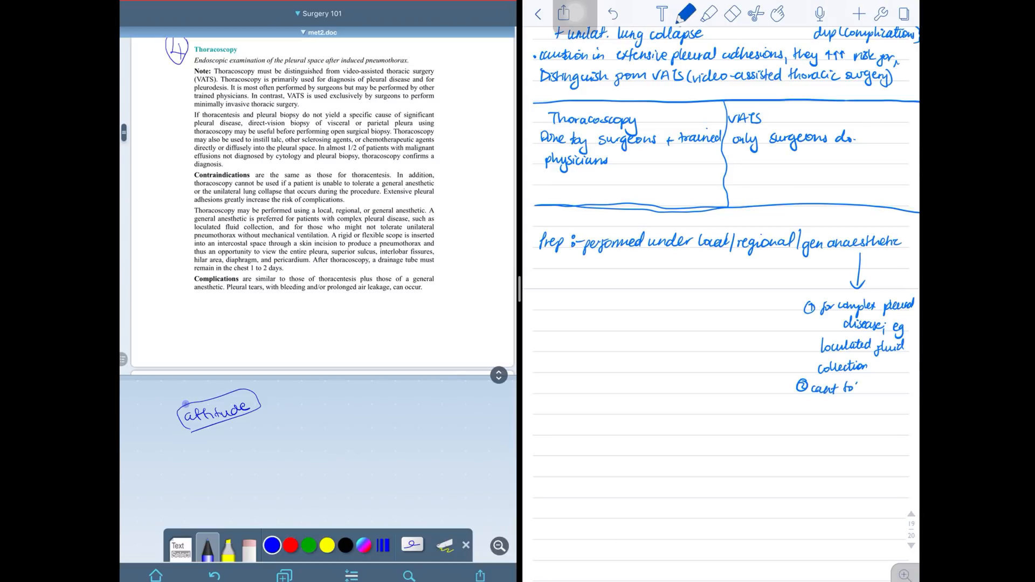
scroll(down, 3)
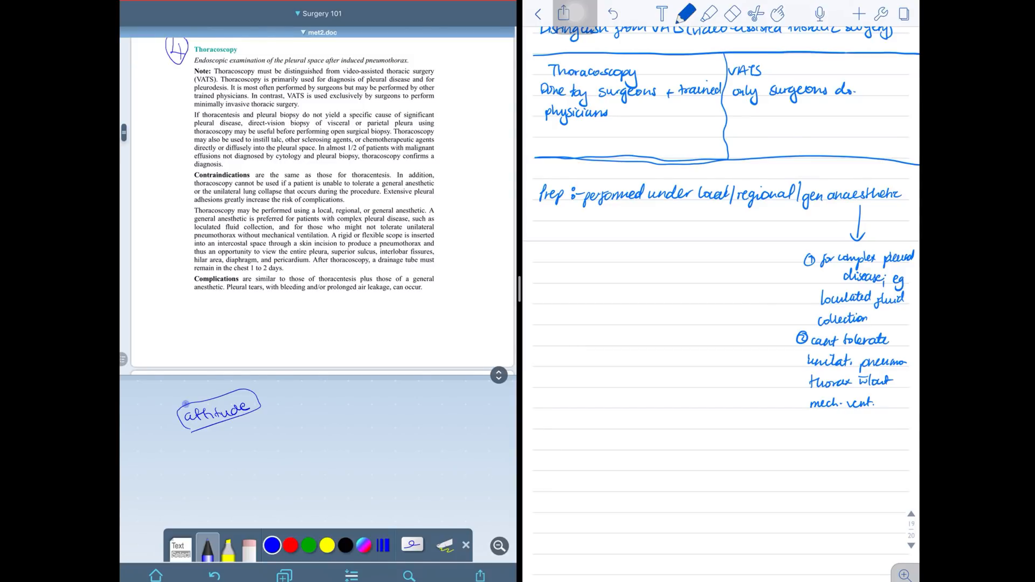
scroll(down, 3)
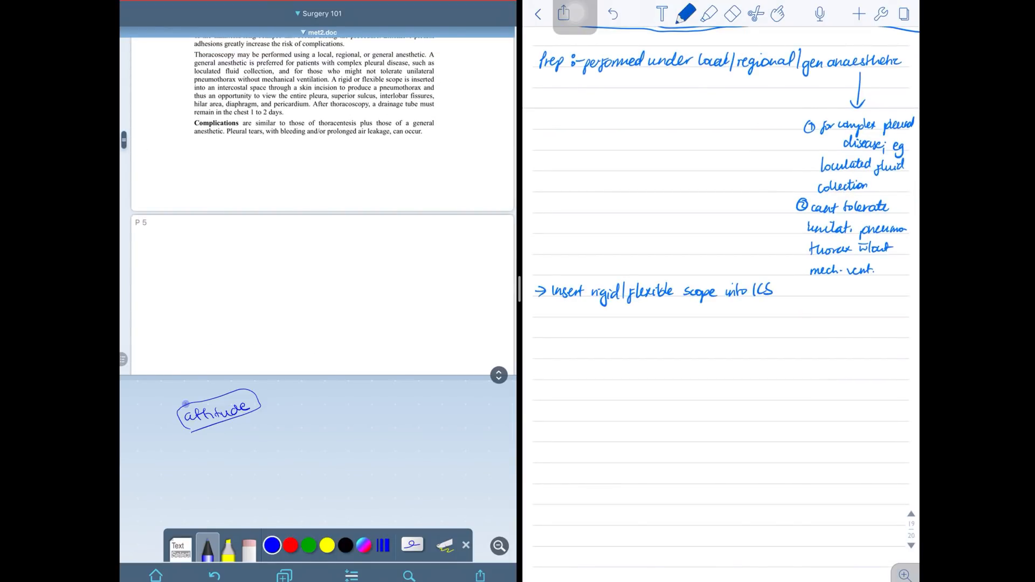
Step: Write the skin incision, viewable structures (fissures, hilum, diaphragm) and after-procedure lines
text(through skin incision)
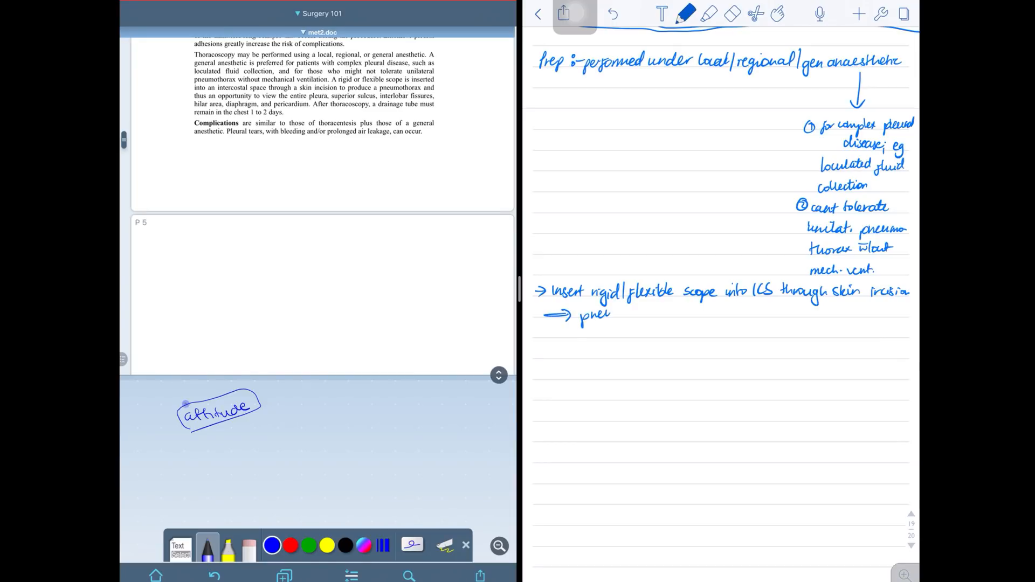
text(pneumothorax + opportunity to view entire pleura;)
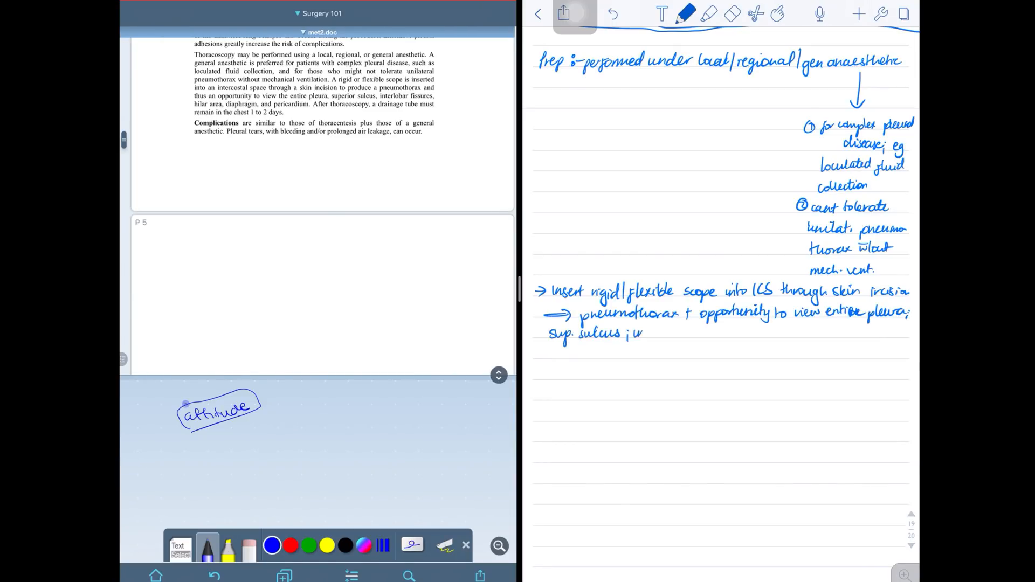
text(interlobar fissures; hilum; diaphragm +)
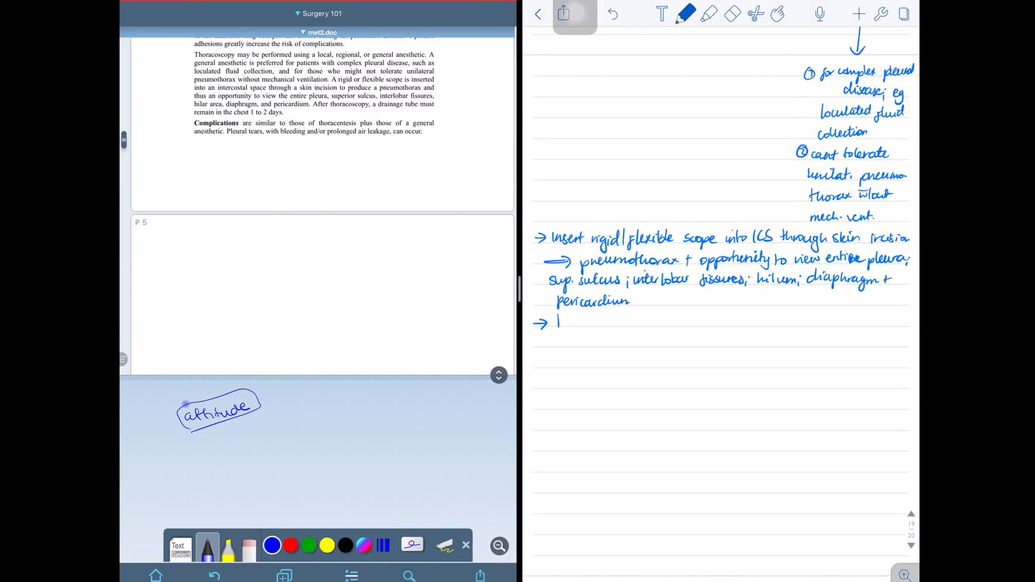
text(After procedure)
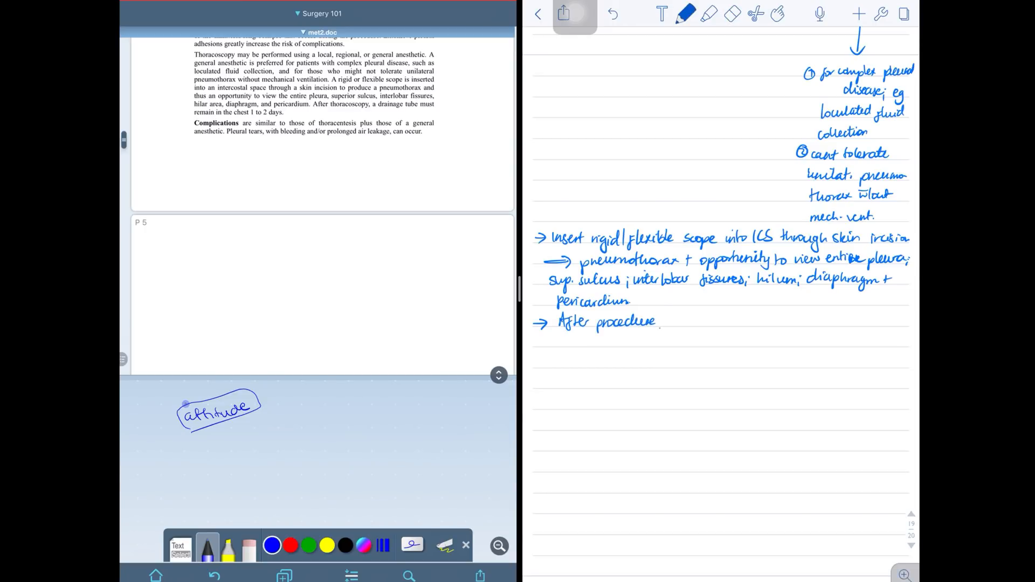
drag(660, 323, 805, 322)
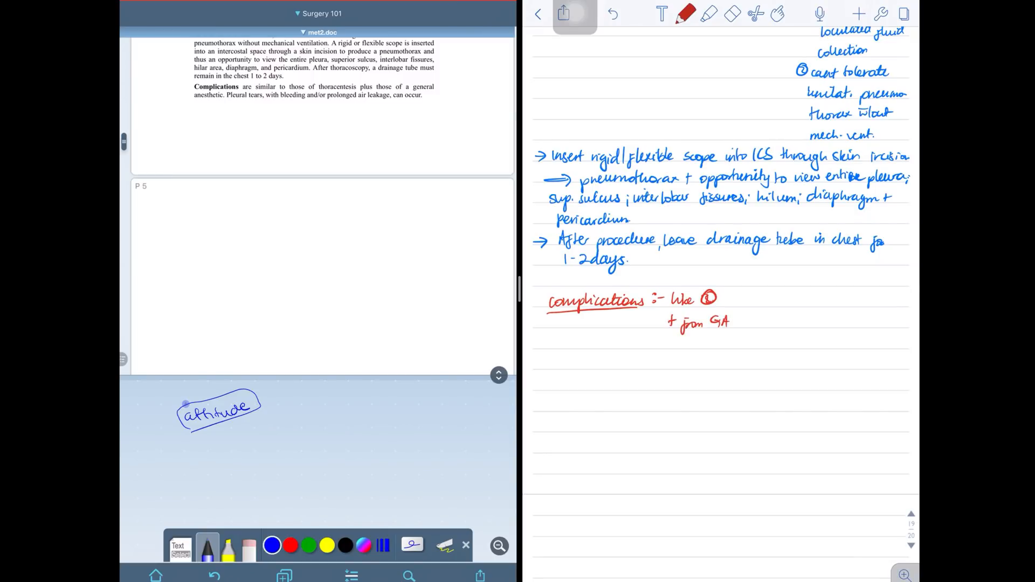
Step: List complications in red: pleural tear and prolonged air leakage
text(+1- pleural tear w bleeding)
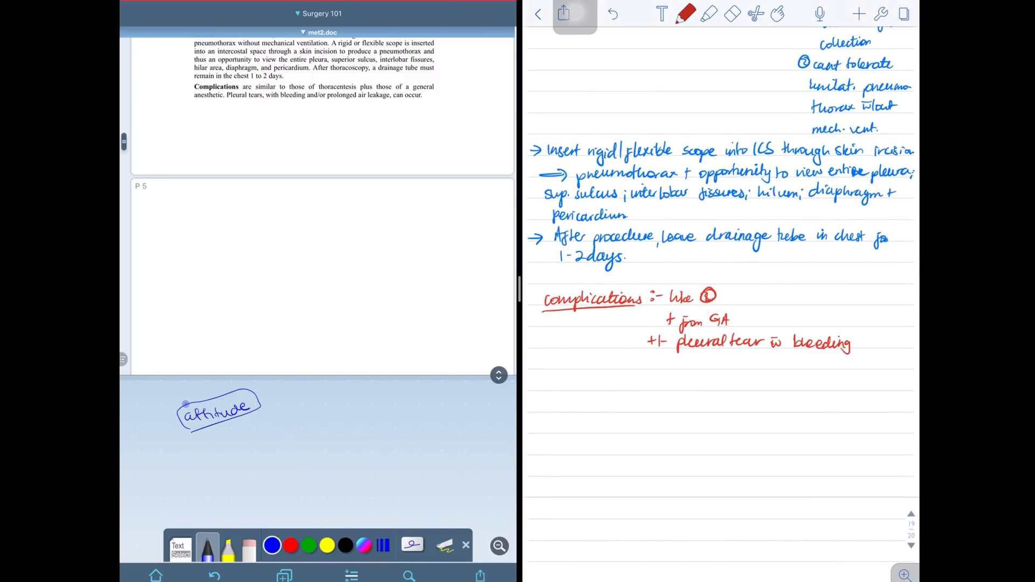
text(prolonged air leakage?)
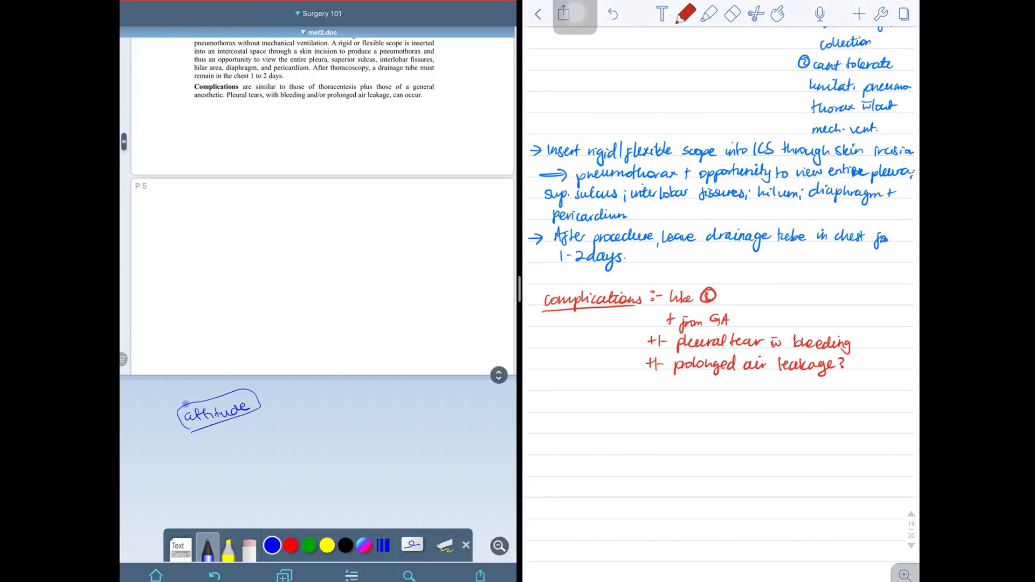
scroll(down, 3)
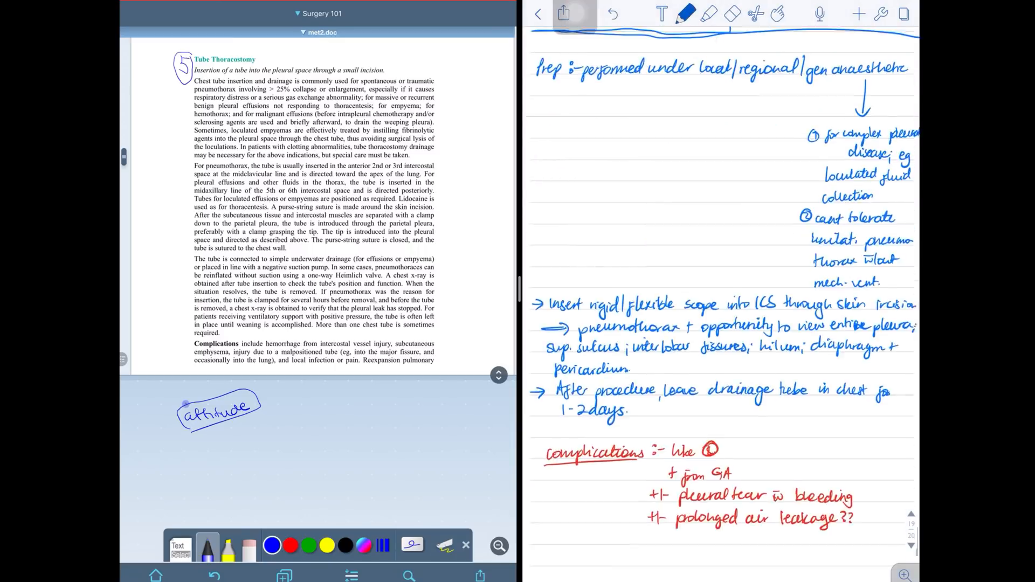
scroll(down, 3)
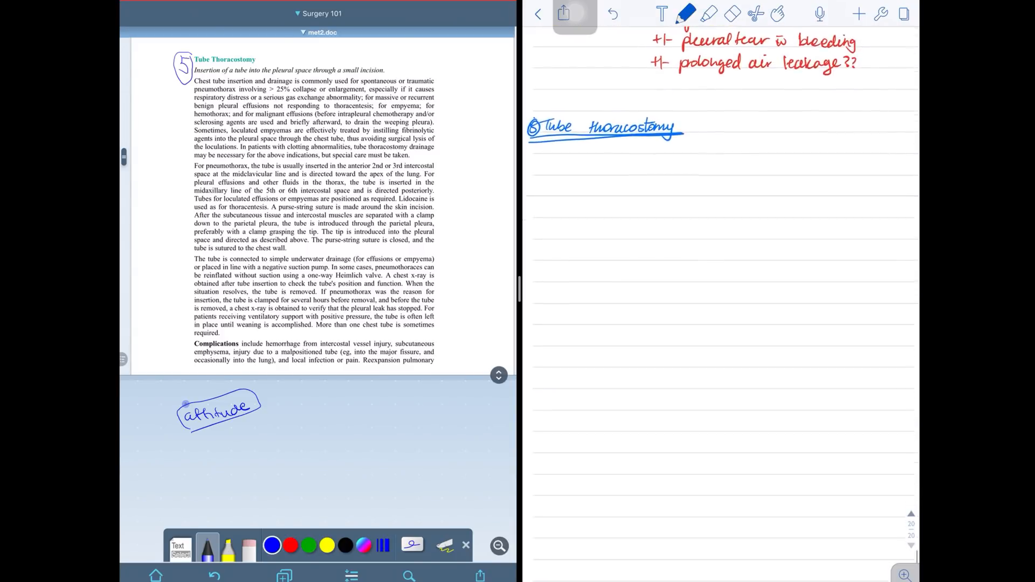
Step: Leave the note and scroll through the library's subject dividers and note lists
click(538, 13)
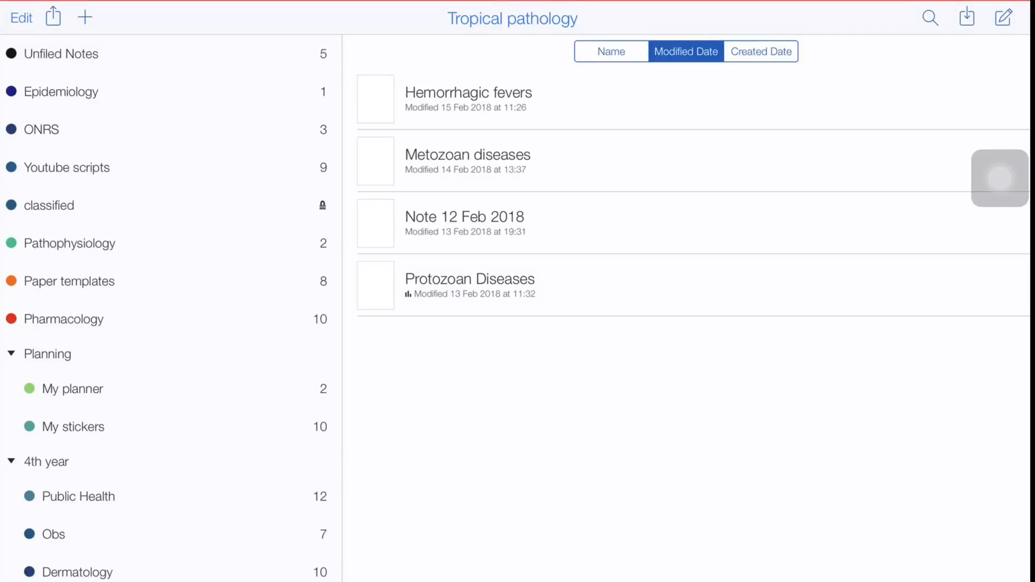
scroll(down, 3)
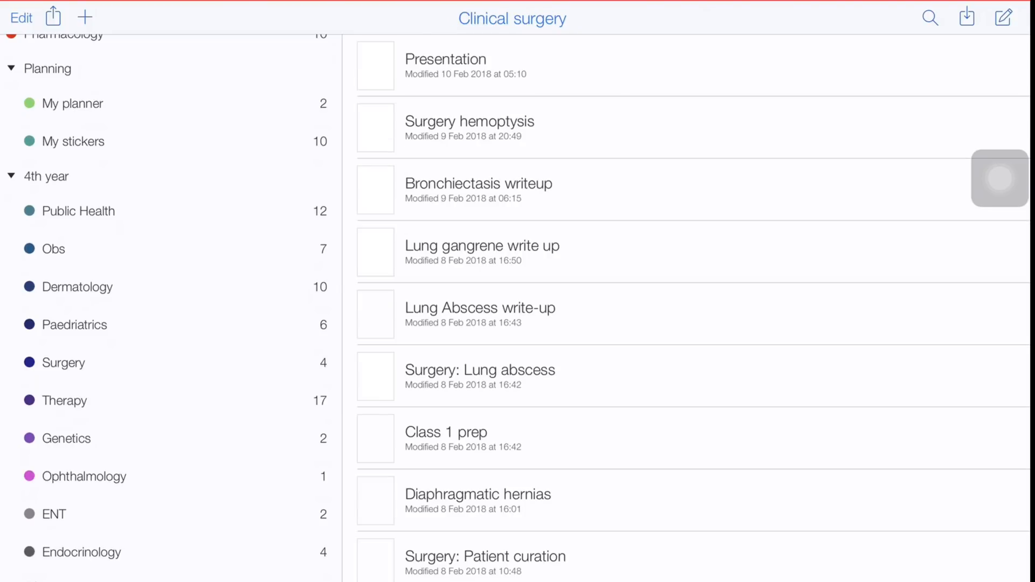
scroll(down, 3)
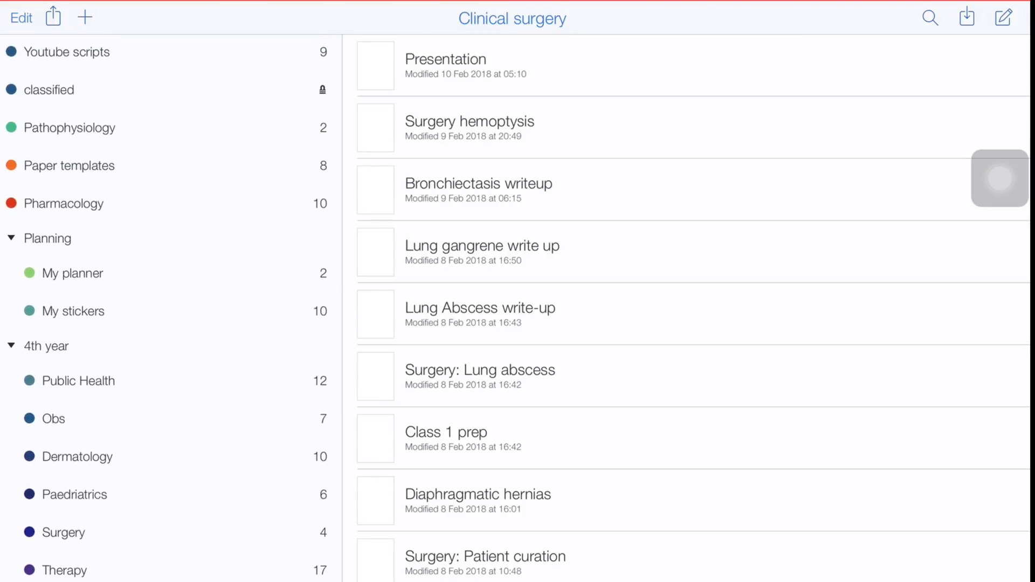
scroll(down, 3)
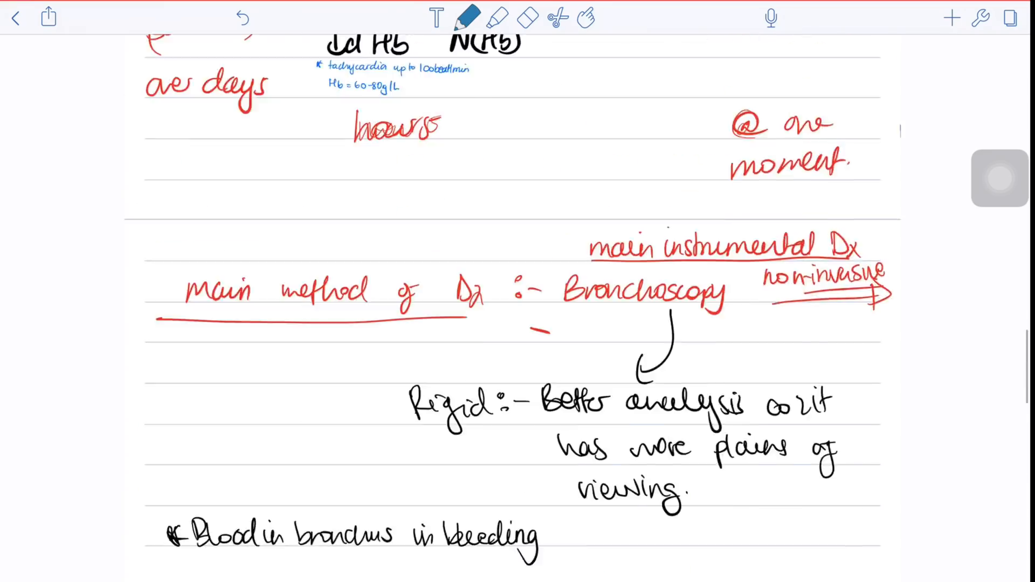
scroll(down, 3)
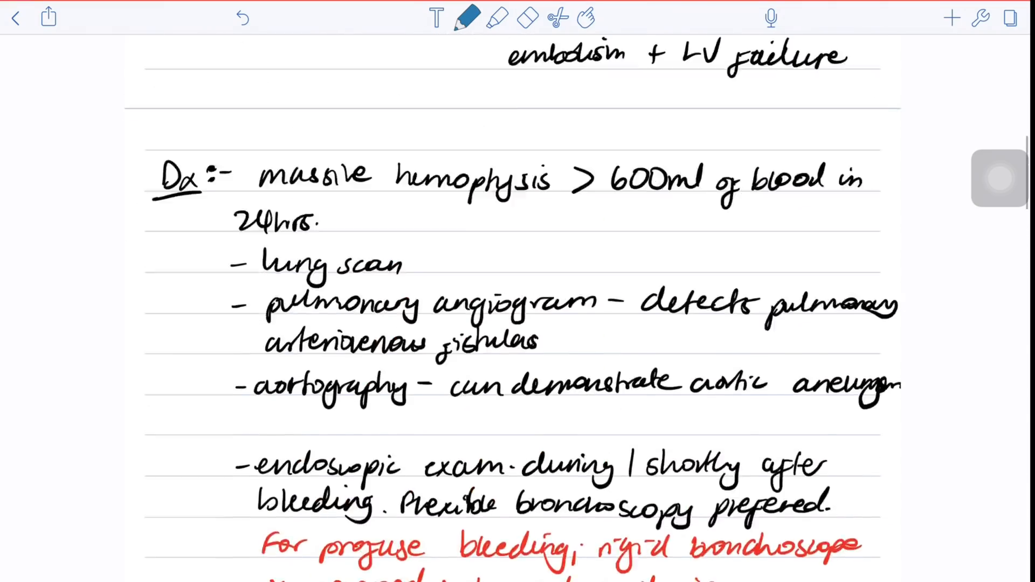
scroll(down, 3)
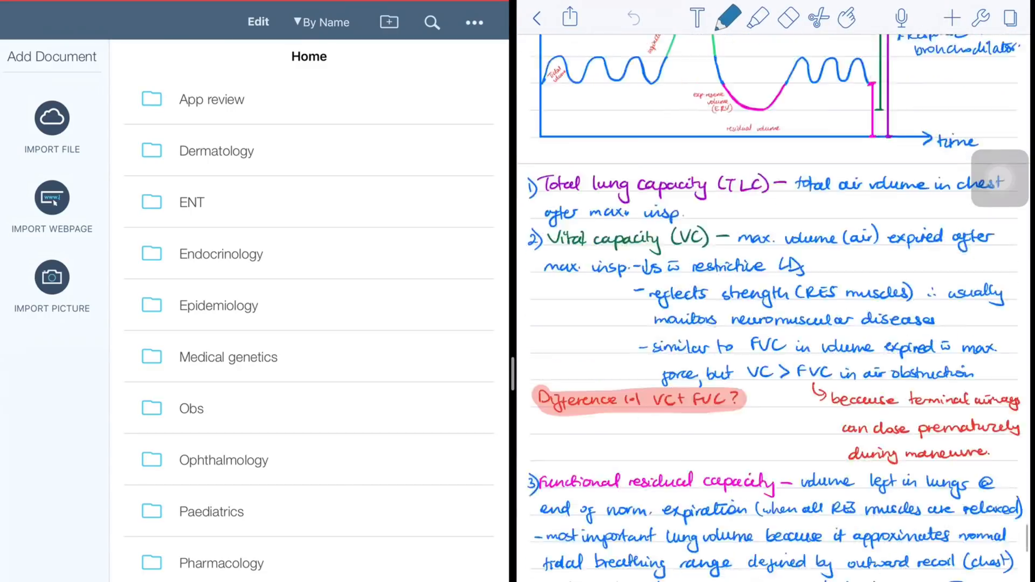
Step: Scroll the older notes, then switch back to the thoracic procedures note beside LiquidText
scroll(down, 3)
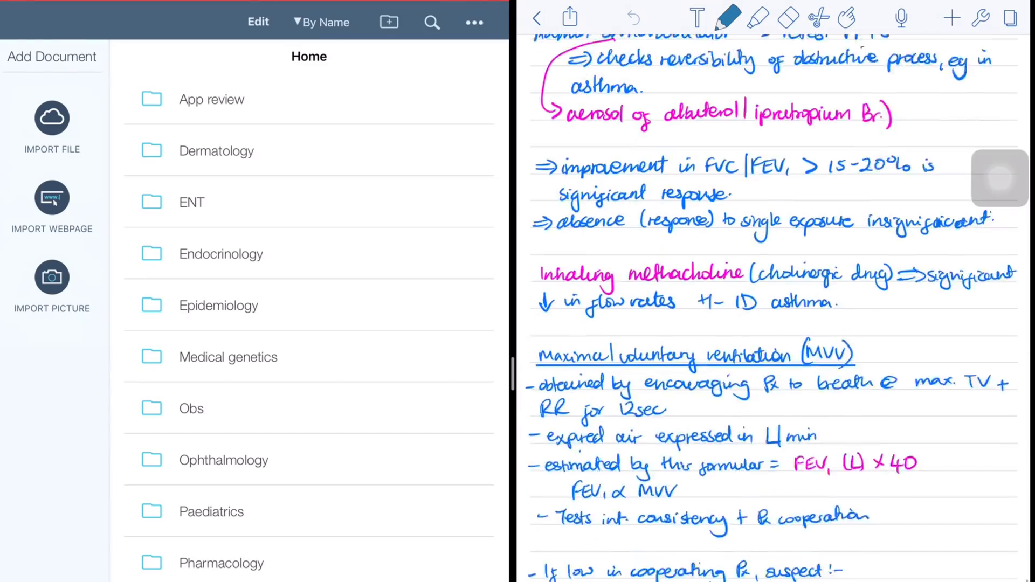
scroll(down, 3)
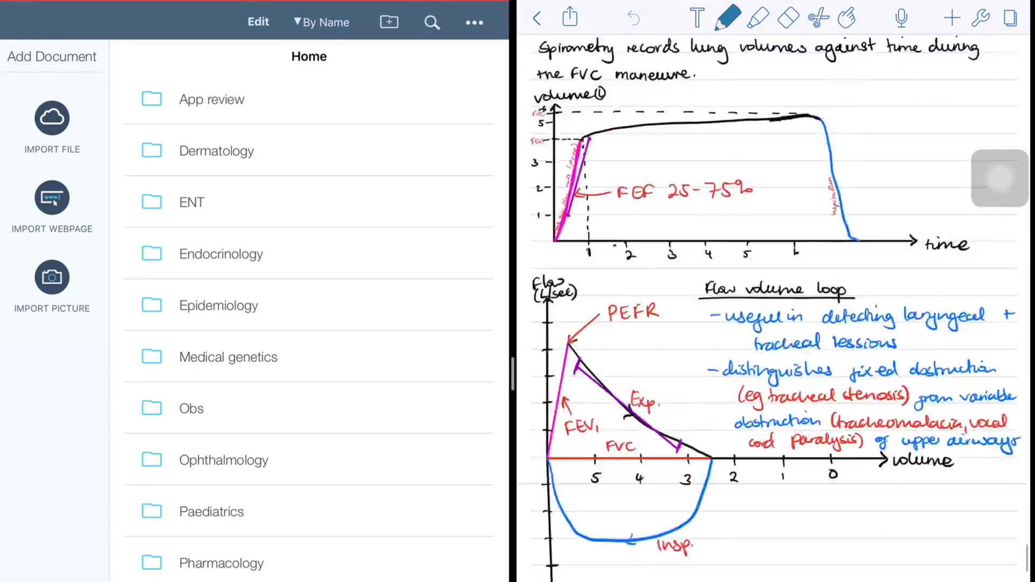
scroll(down, 3)
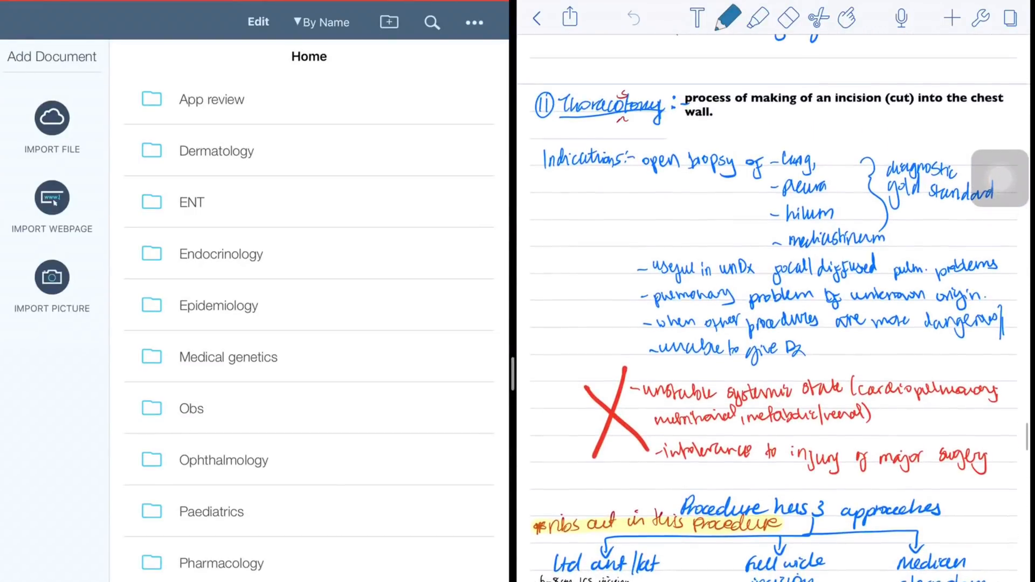
scroll(down, 3)
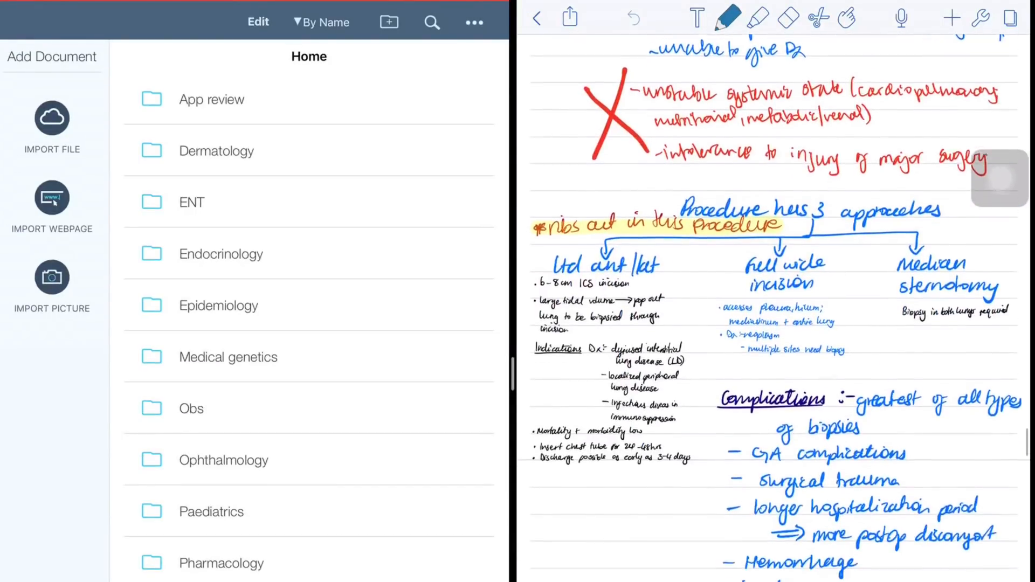
click(535, 18)
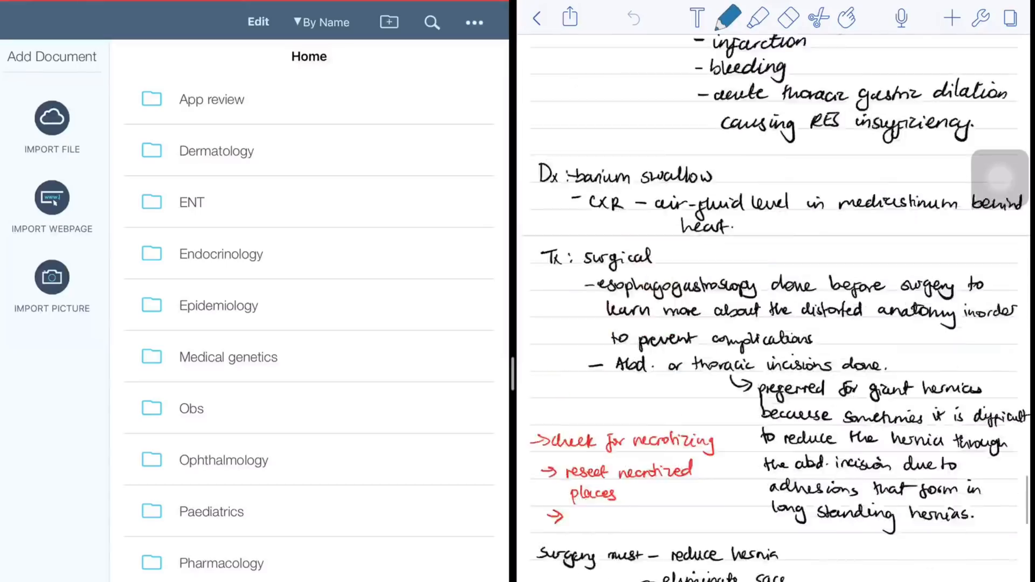
scroll(down, 3)
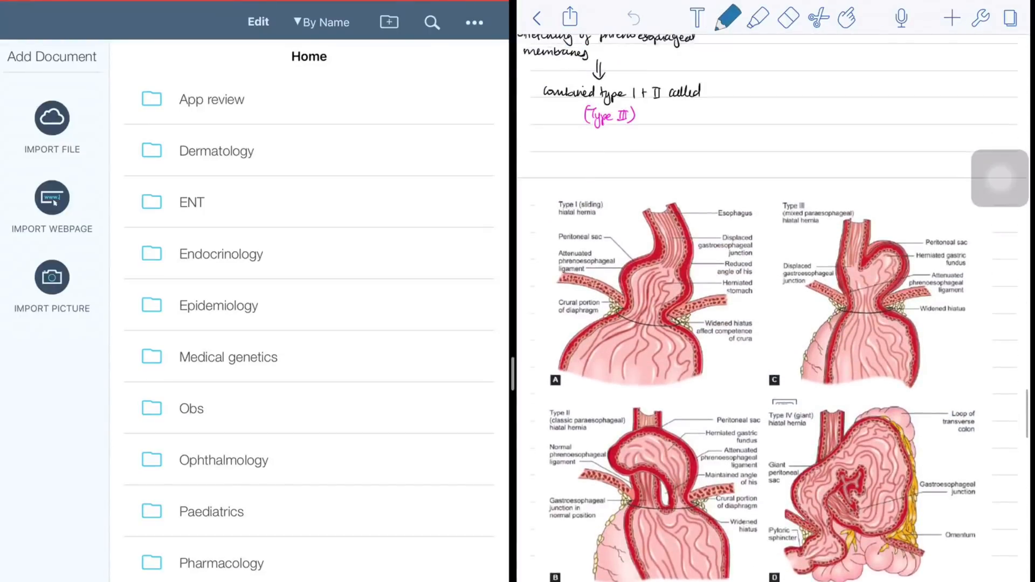
scroll(down, 3)
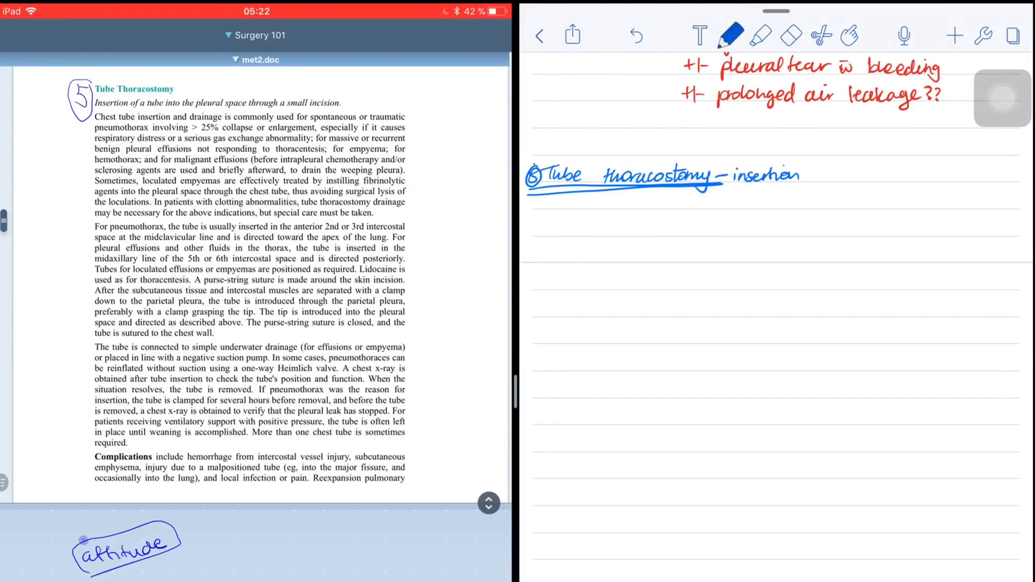
Step: Handwrite the tube-into-chest-cavity definition, pneumothorax indications over 25% collapse, and a clotting abnormality caution
text((tube) into chest ph)
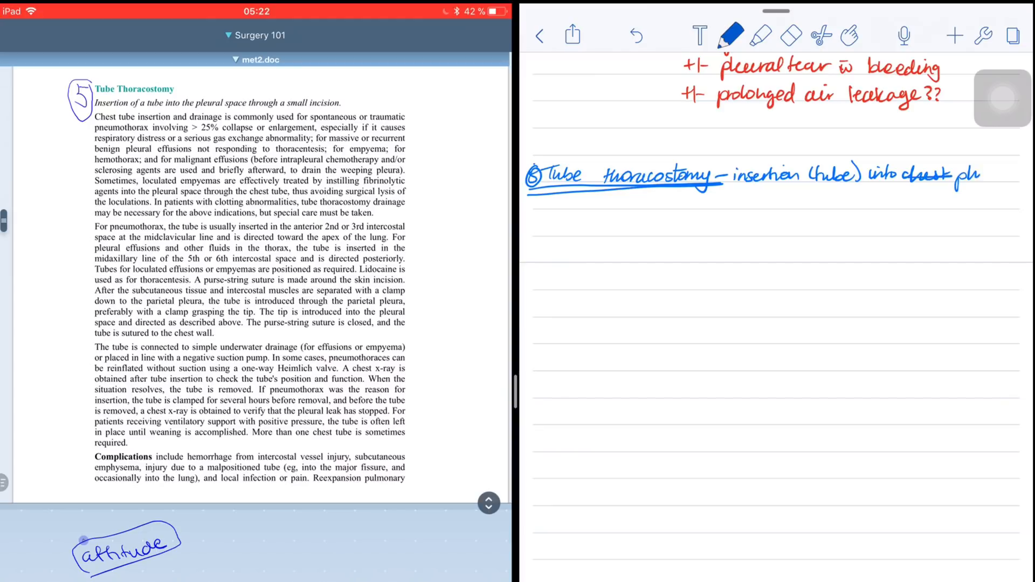
text(cavity through small incision.)
text(INDIC)
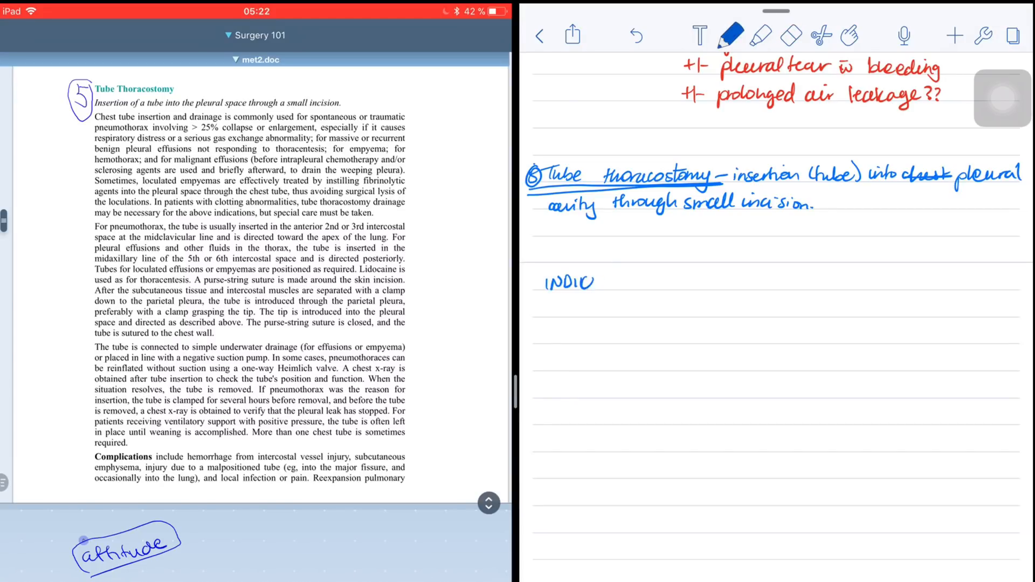
text(ATIONS: Spontaneous/traumatic)
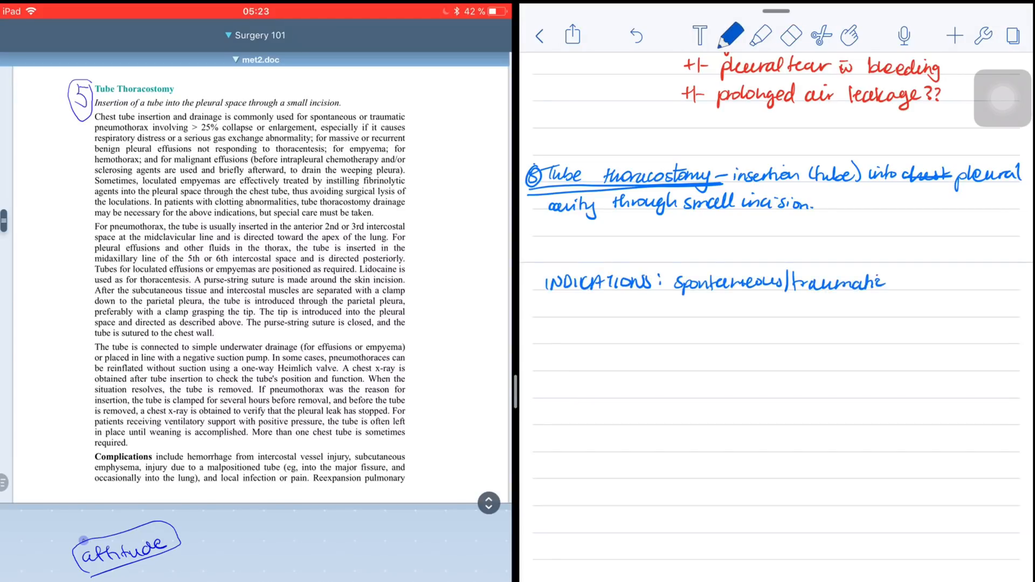
text(pneumothorax)
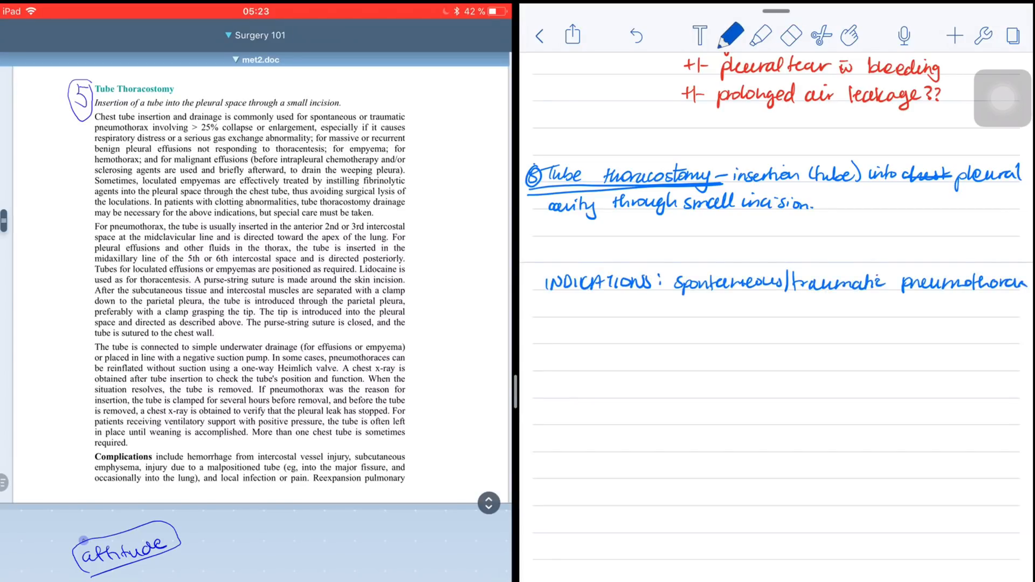
text(> 25% collapse/ enlargement esp)
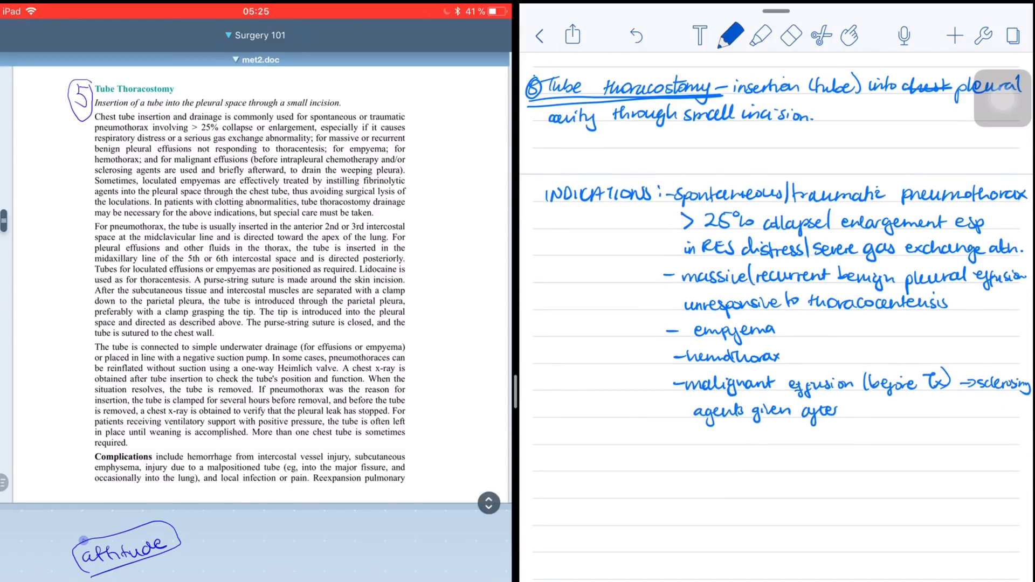
text((loculated ones too)
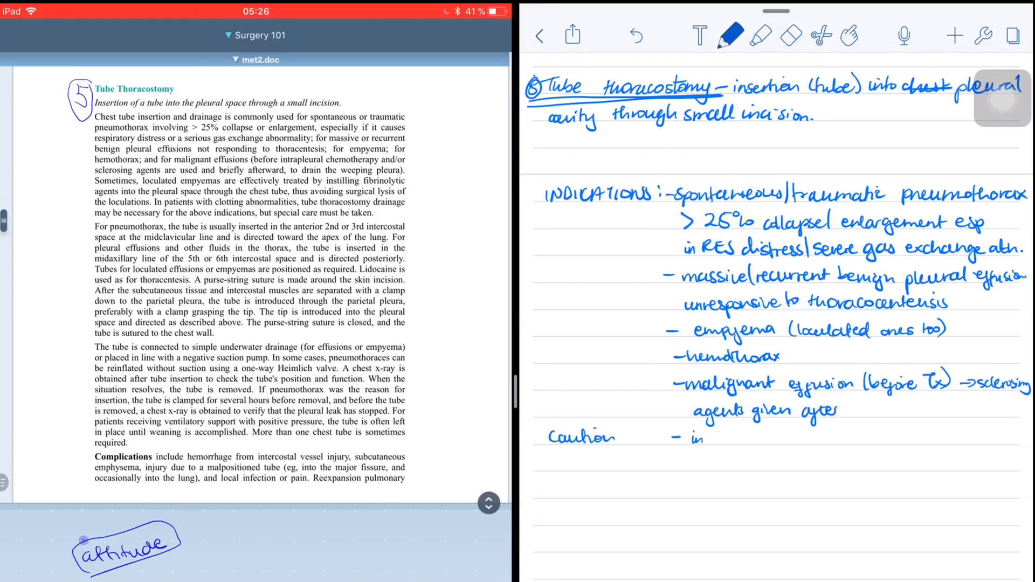
text(clotting abn.)
text(Tube insertion for: pneumothoro)
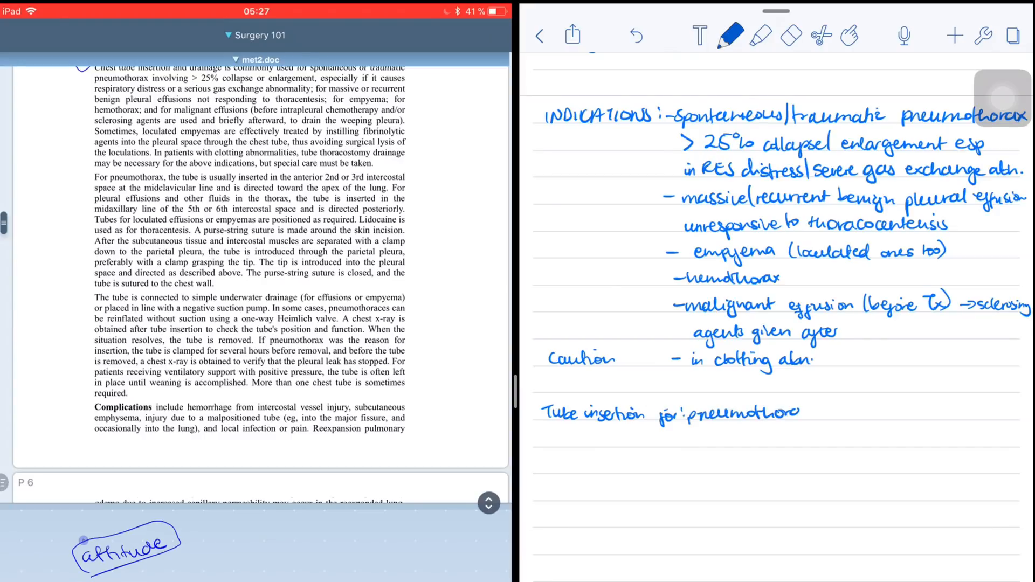
Step: Note insertion sites for pneumothorax, pleural effusions and loculated effusions, then start Procedure with lidocaine
text(: 2/3rd)
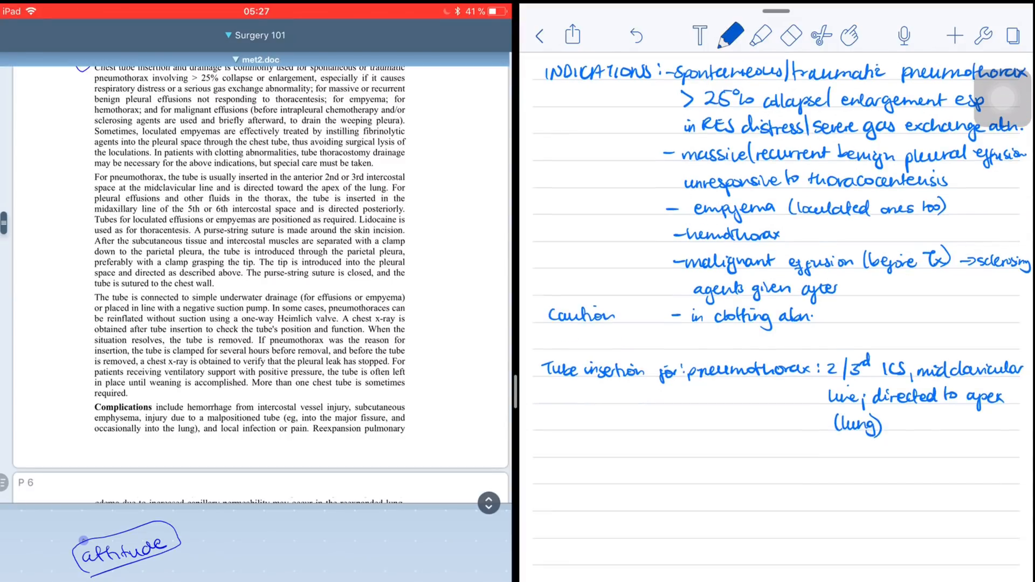
text(pleural effusions/)
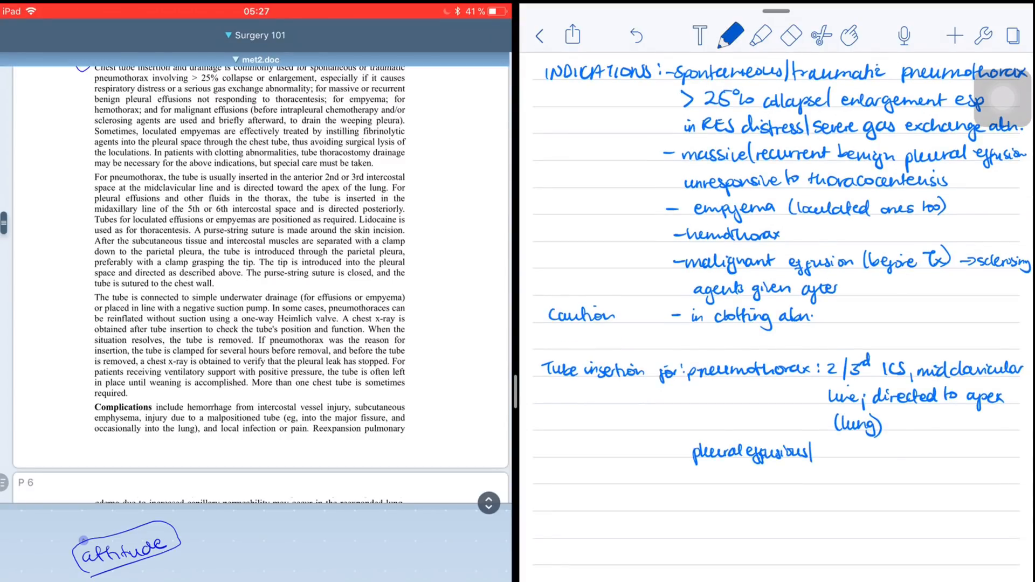
text(fluids— 5/6th ICS; mid)
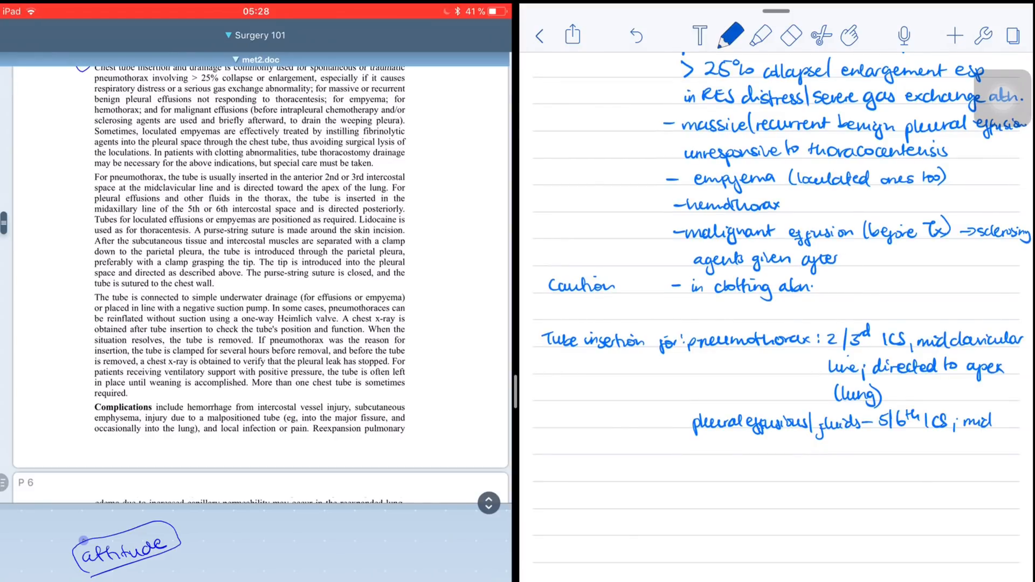
text(axillary line; directed posteriorly)
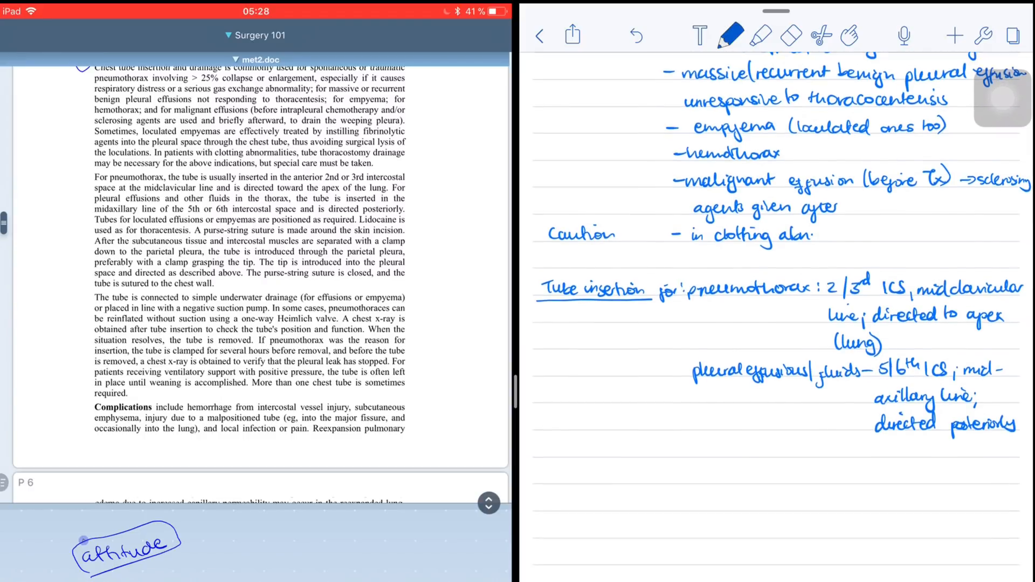
text(loculated effusions/ - as required.)
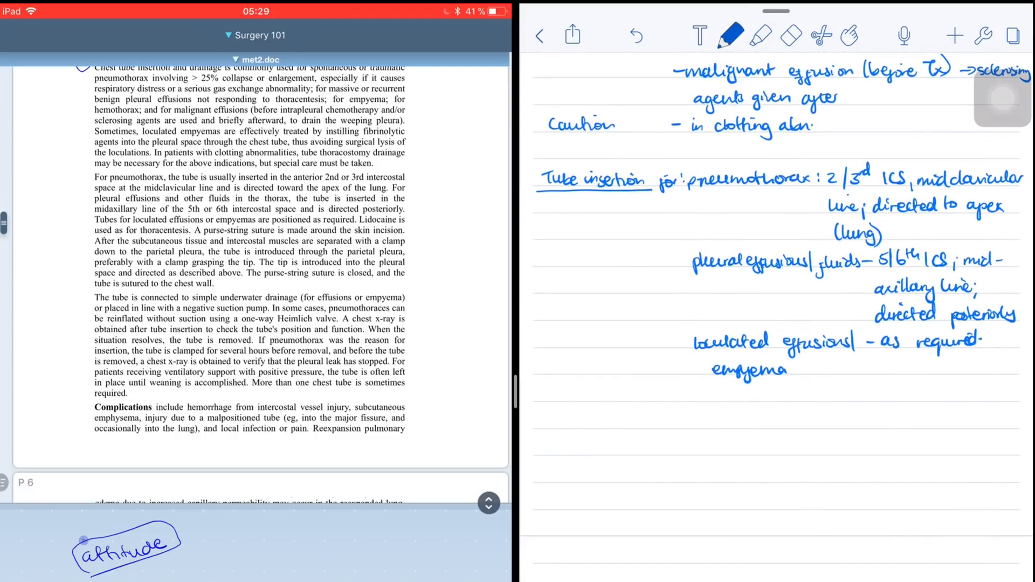
text(Procedure:- lidocaine used like in ②)
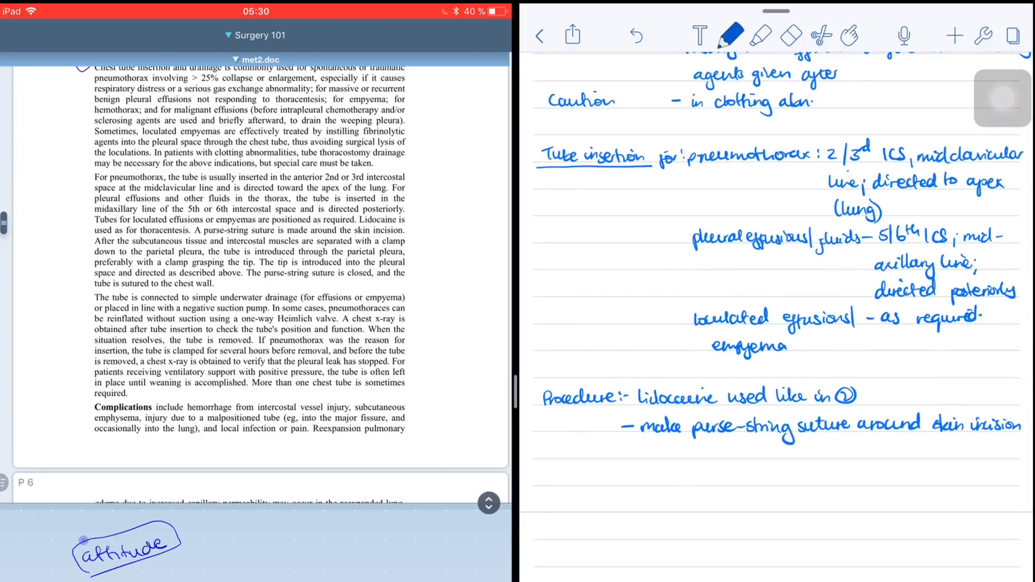
Step: Add procedure steps separating subcutaneous tissue 1 cm, and mark the Heimlich valve sentence in the source
text(Seperal)
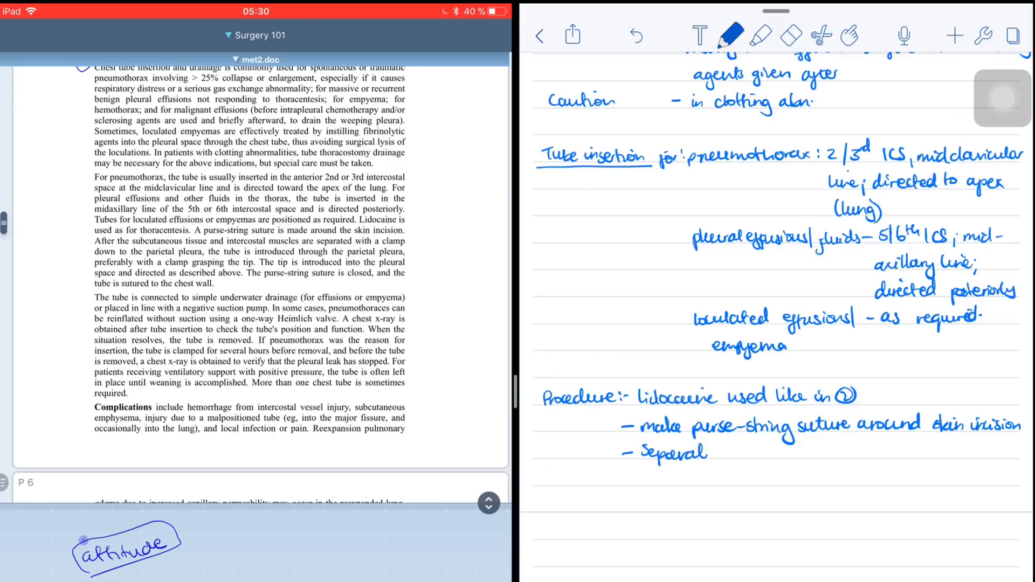
text(SCtissue + 1cm w̄ clamp, down to)
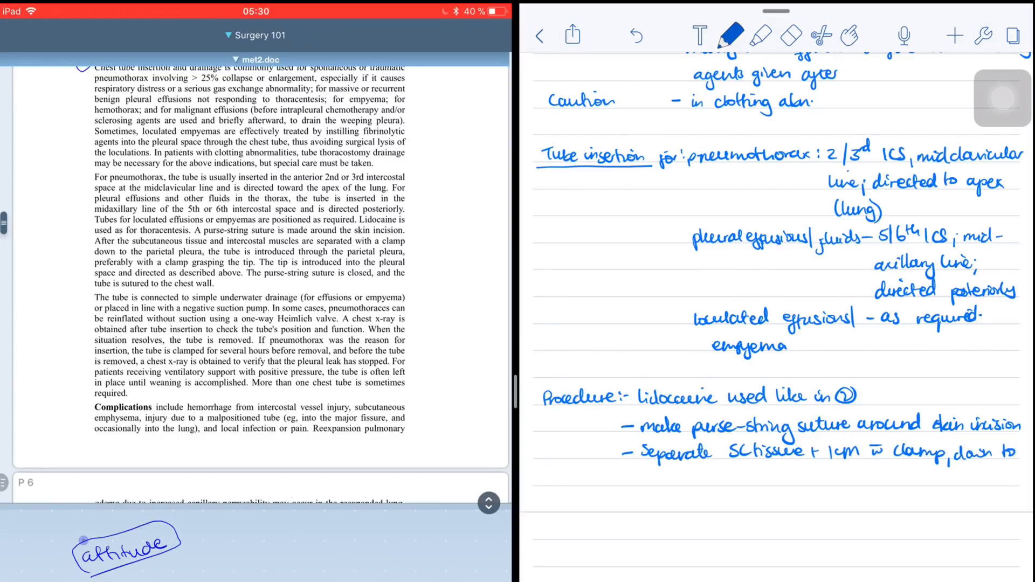
scroll(down, 3)
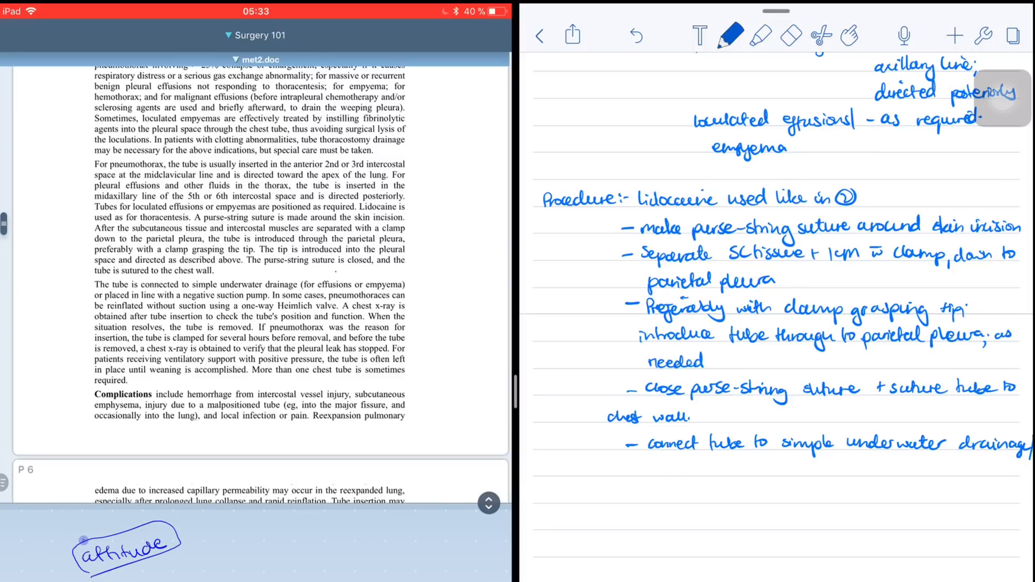
scroll(up, 3)
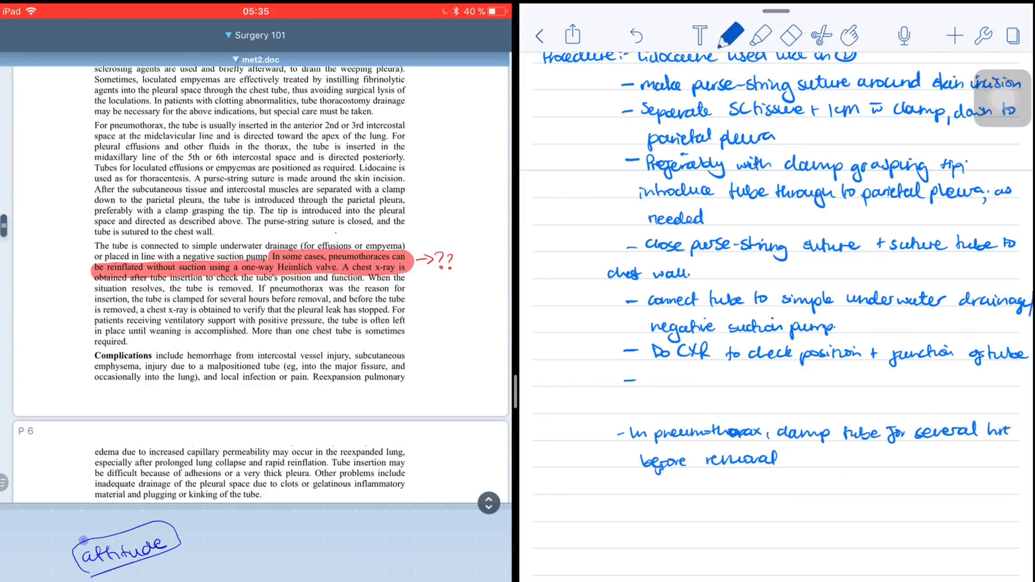
Step: Write red notes on tube removal and keeping the tube in place during ventilator support
text(Remove tube when situation resolves)
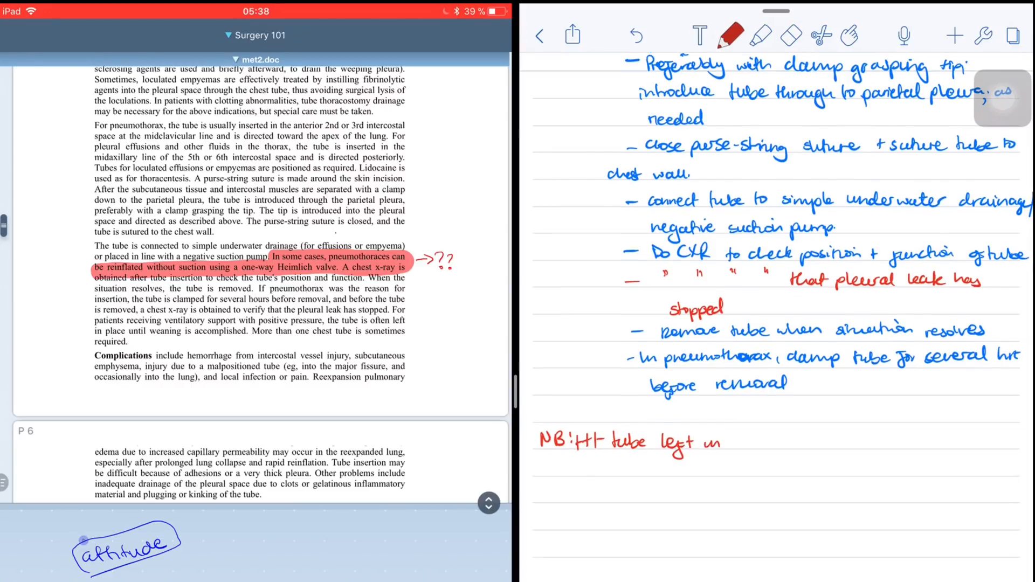
text(in place in vent. support w̄ +ve pressure)
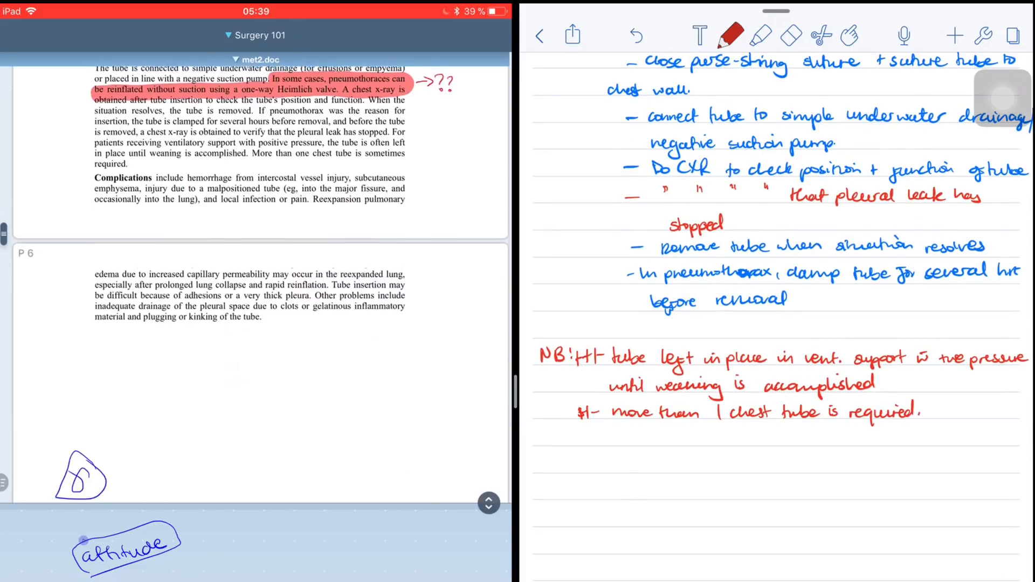
Step: Start Complications with hemorrhage, subcutaneous emphysema, empyema and injury from a malpositioned tube
scroll(down, 3)
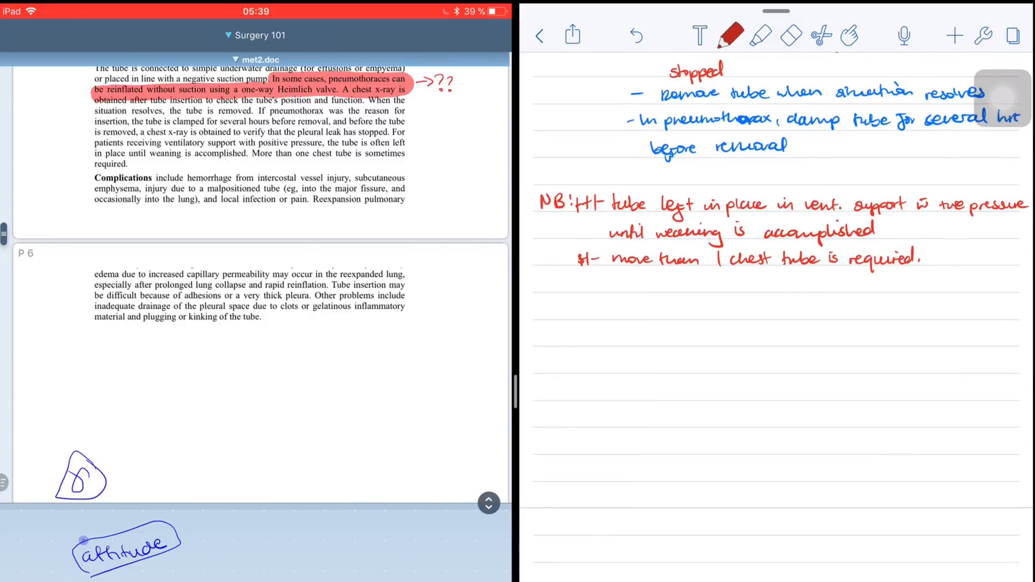
text(Complications — hemorrhage from intercostal vessel i)
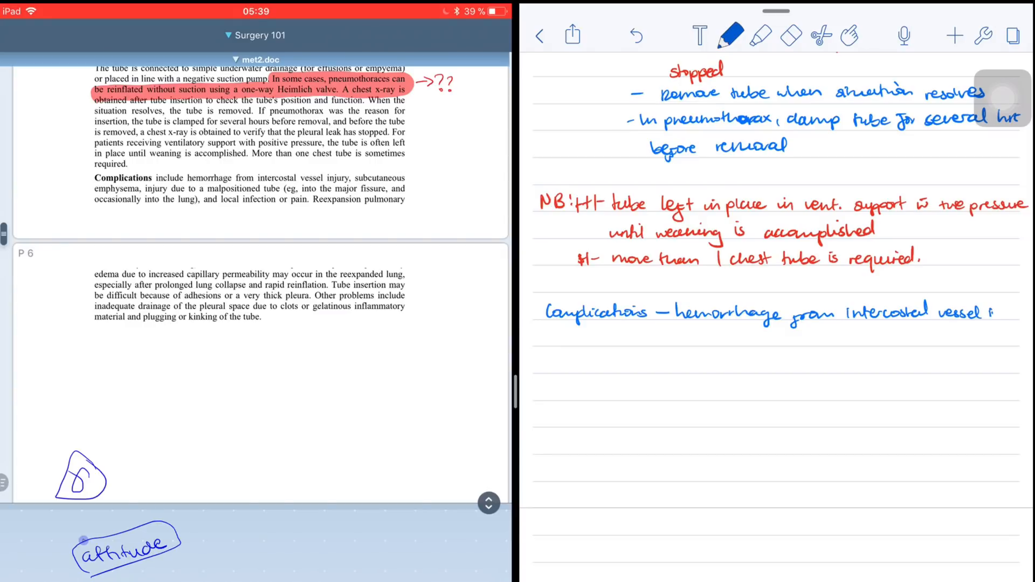
text(SC empyema)
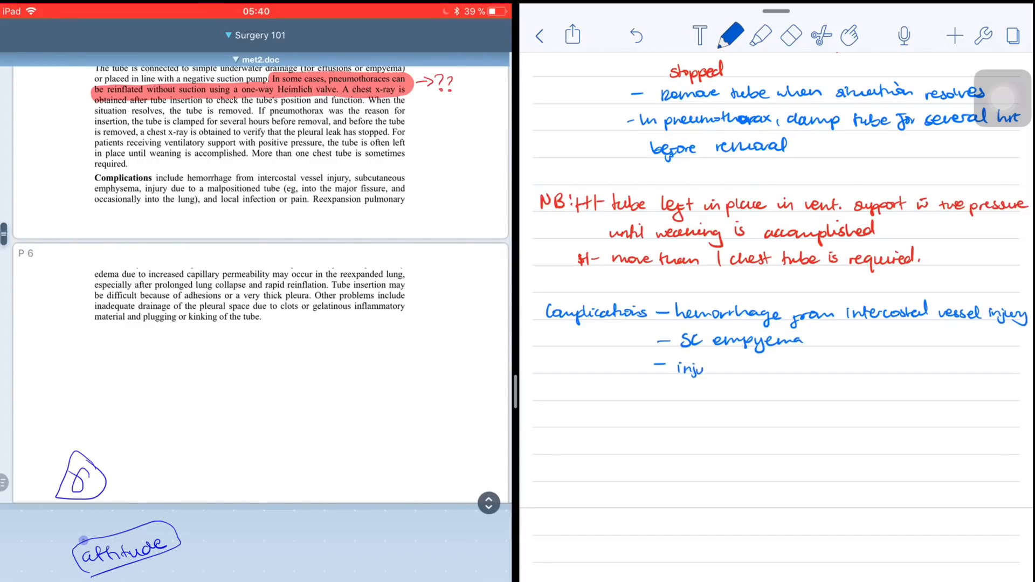
text(injury from malpositioned tube)
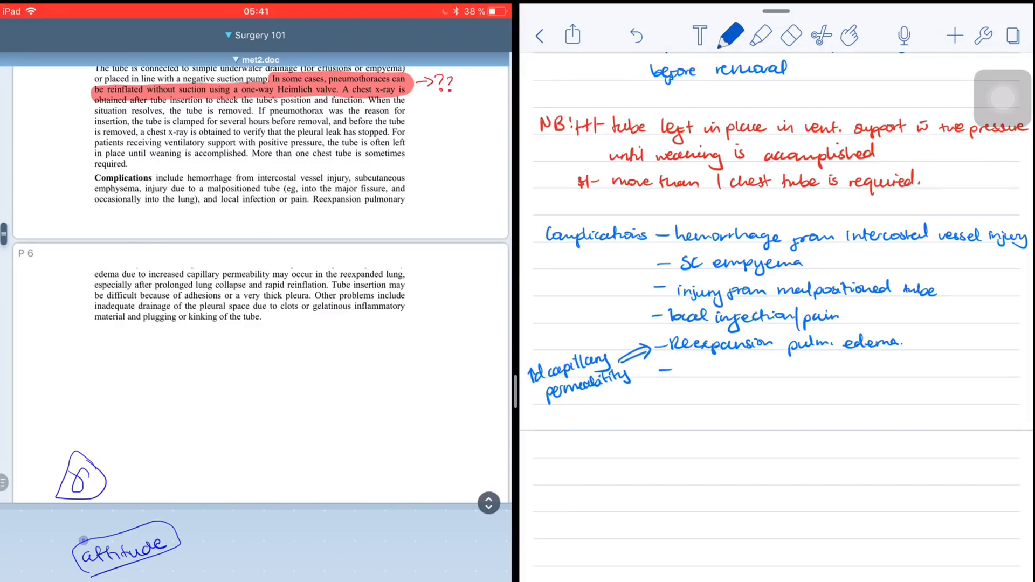
Step: Add inadequate drainage due to a tube plugged by gelatinous inflammatory materials
text(D)
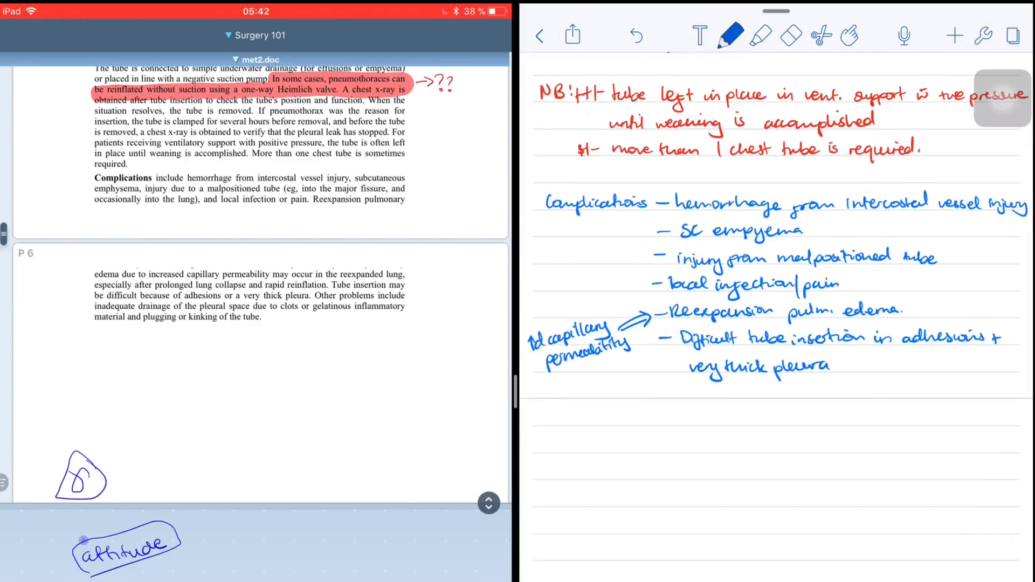
text(inadequate drainage)
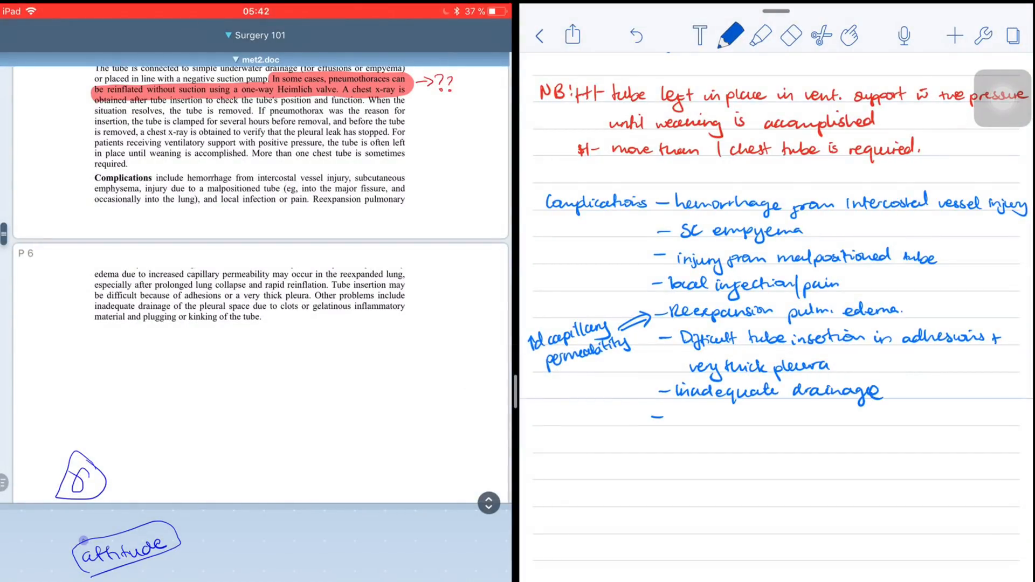
text(due to plug.)
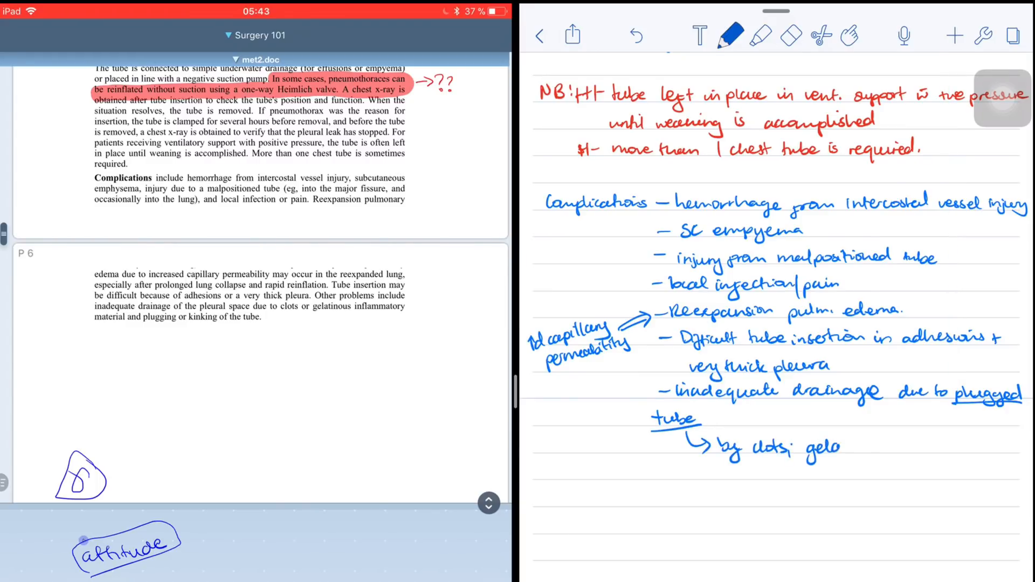
text(gelatinous inflm materials)
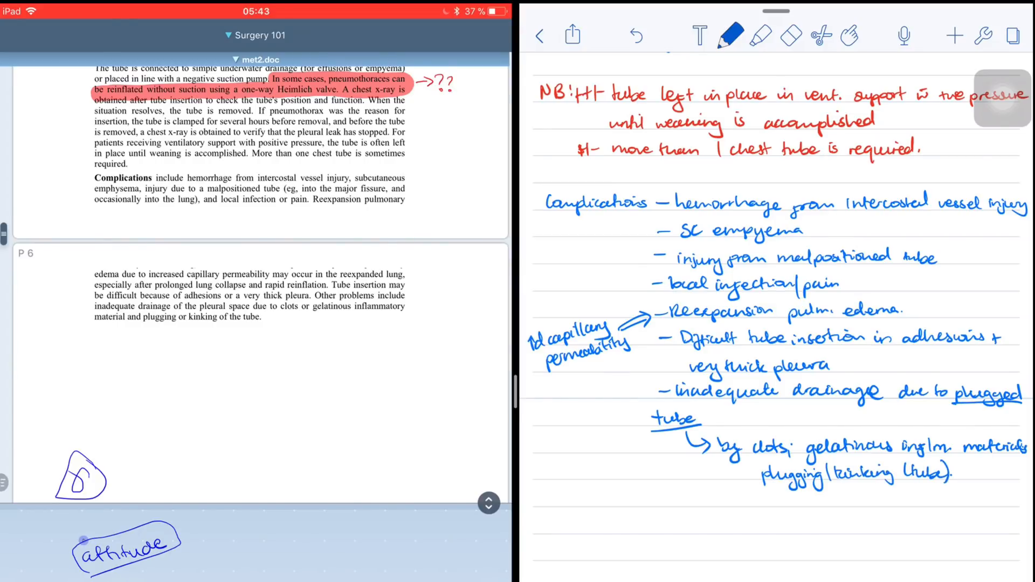
scroll(down, 3)
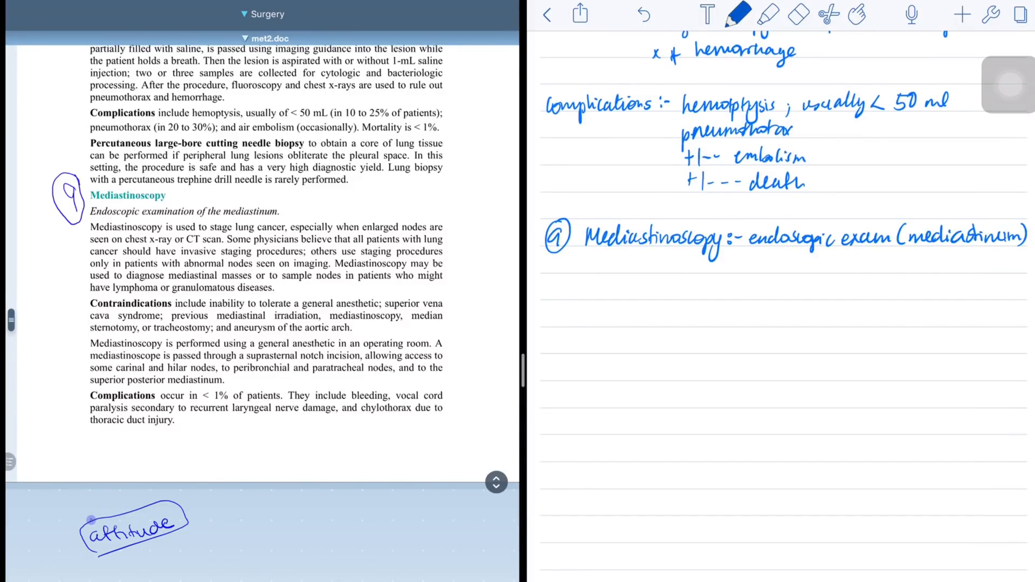
Step: Write mediastinoscopy indications: staging lung cancer and diagnosing mediastinal masses
text(Indications:)
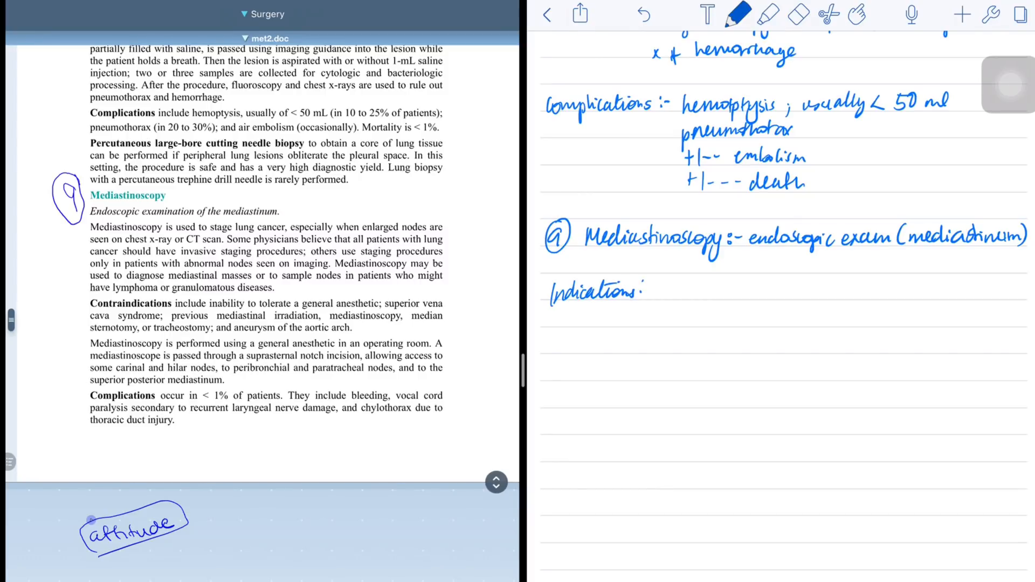
text(staging lung cancer, esp when nodes enlarge)
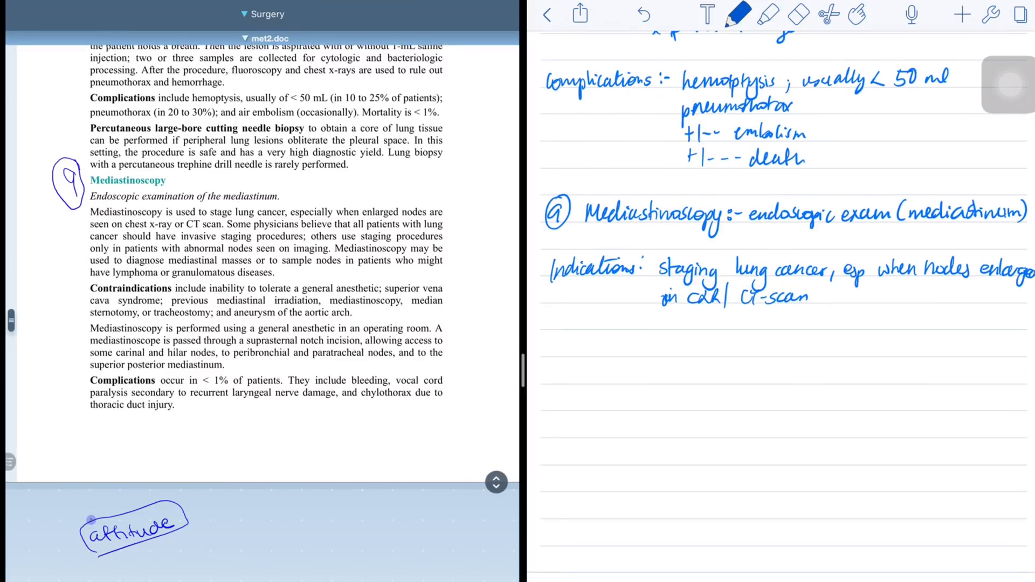
text(→diagnoses)
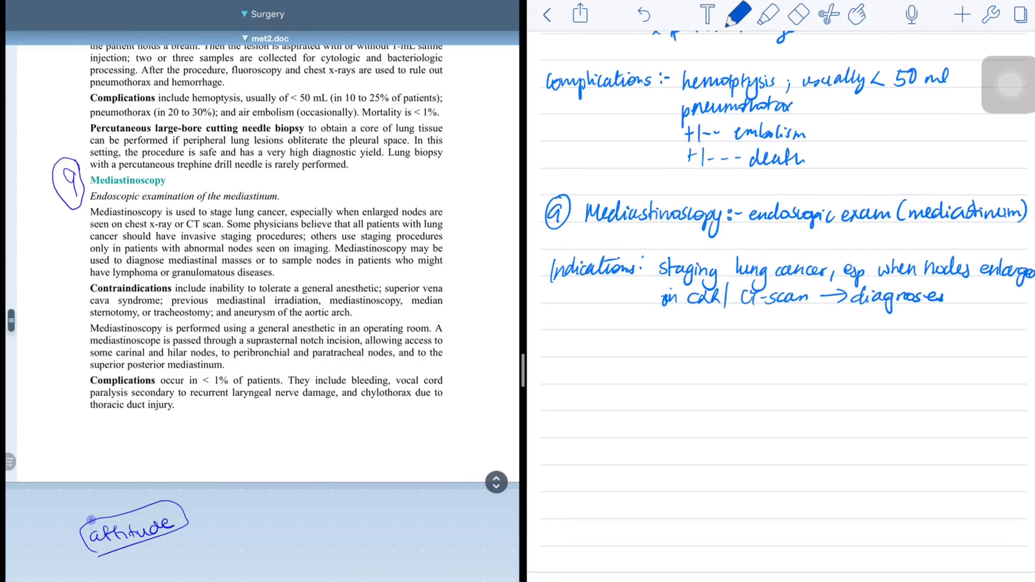
text(mediastinal masses)
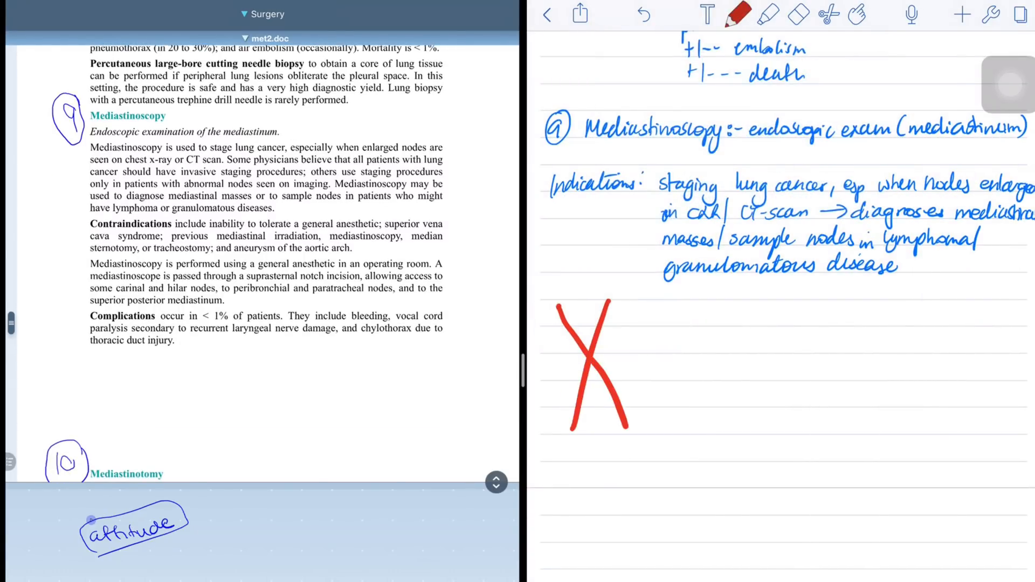
Step: In blue ink, handwrite the contraindications list, adding tracheostomy
click(738, 14)
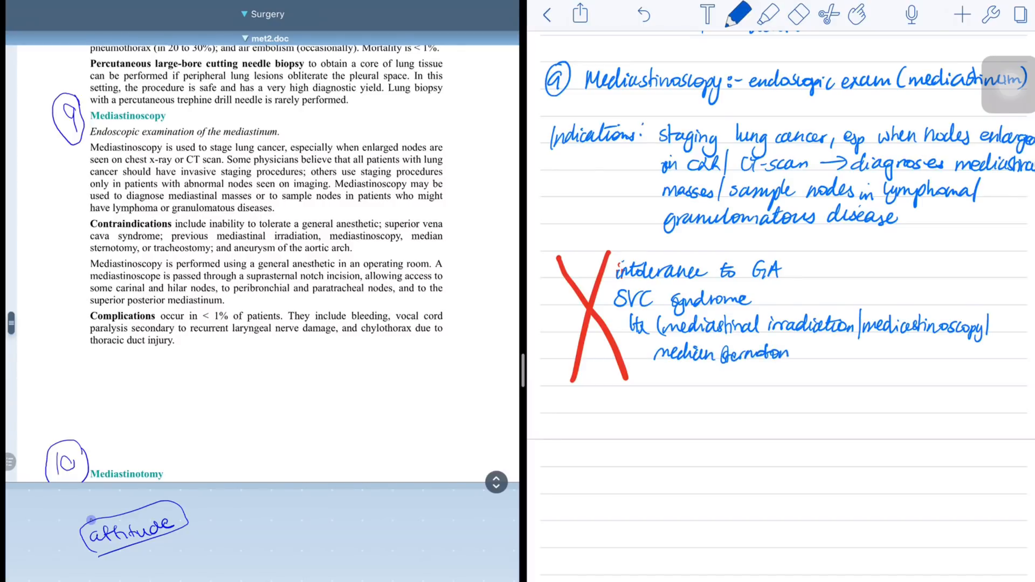
text(/tracheostomy))
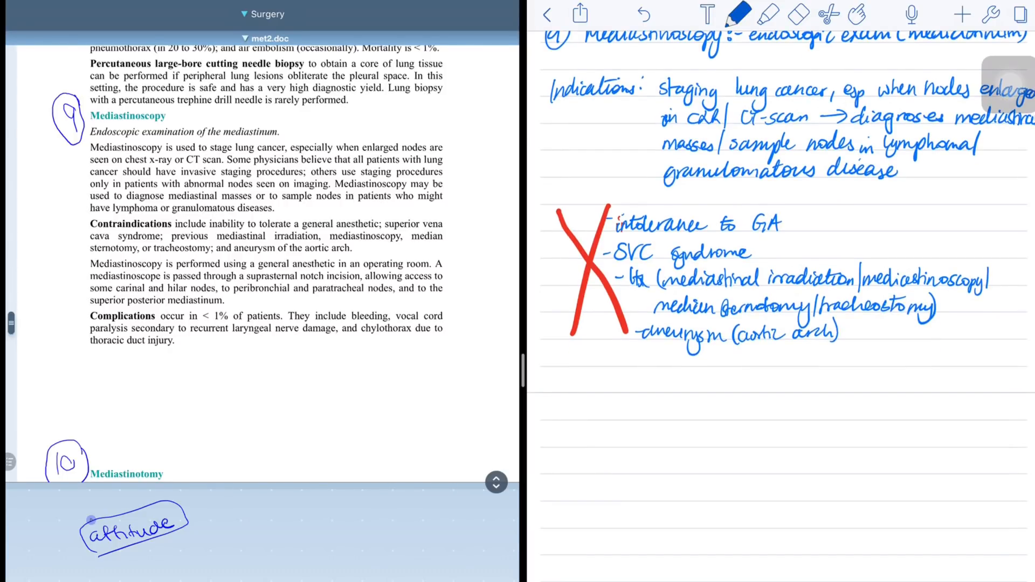
scroll(down, 3)
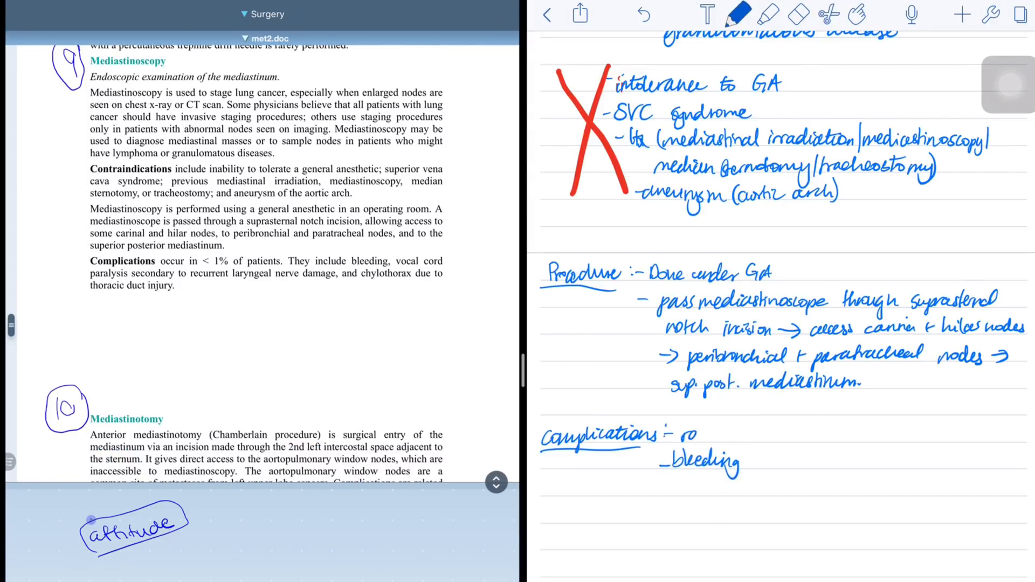
Step: Write the Mediastinotomy definition covering aortopulmonary window node access
scroll(down, 3)
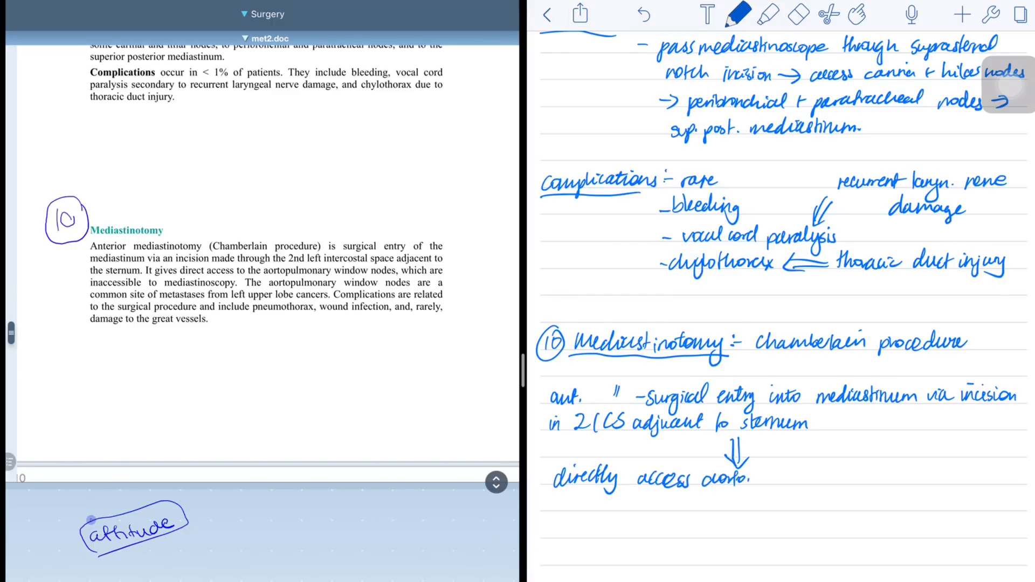
text(pulmonary window nodes)
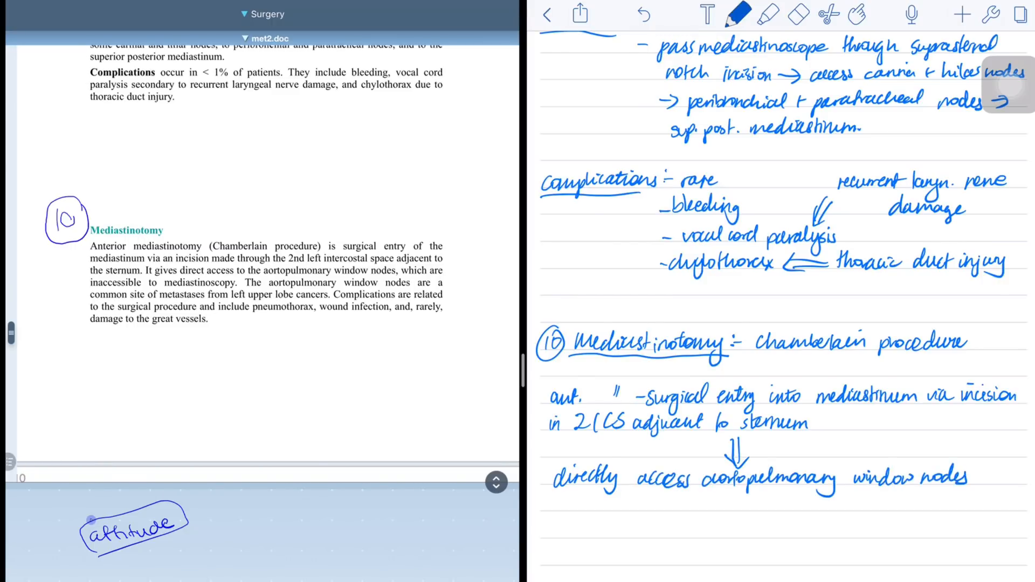
text(aortopulmonary)
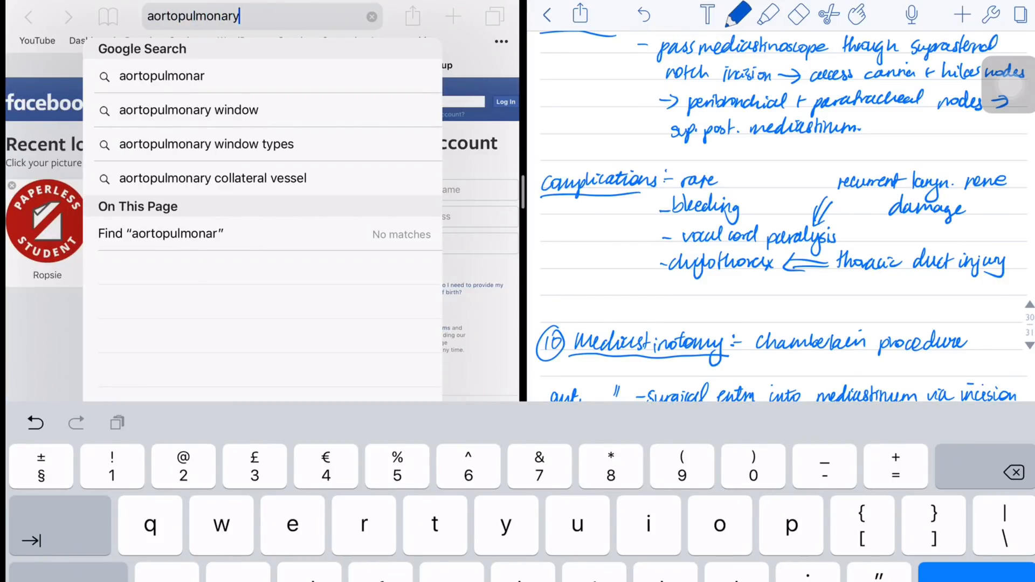
click(188, 109)
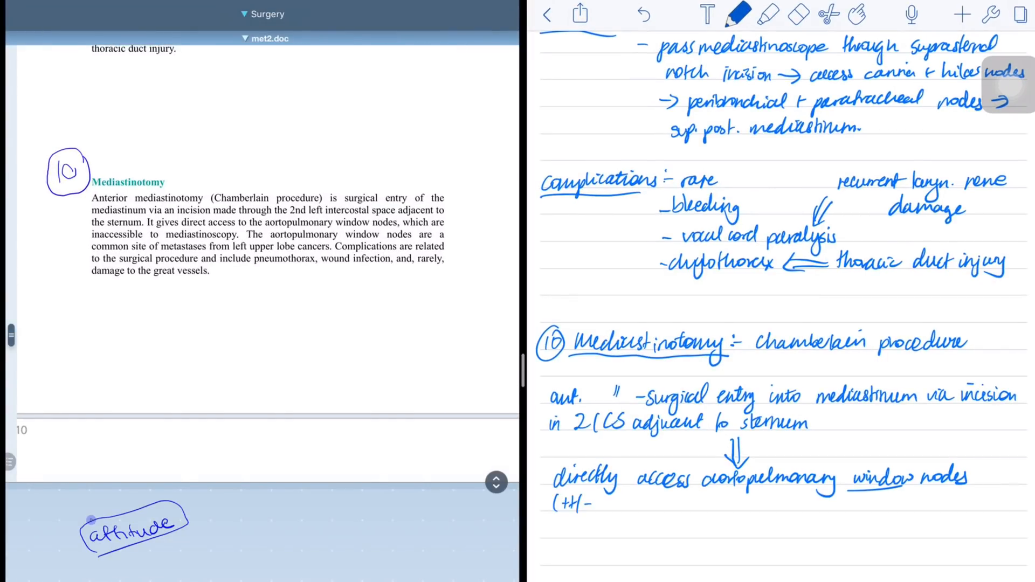
Step: Note the left upper lobe metastasis site and list mediastinotomy complications
text(site for metastasis from left upper lobe cancers))
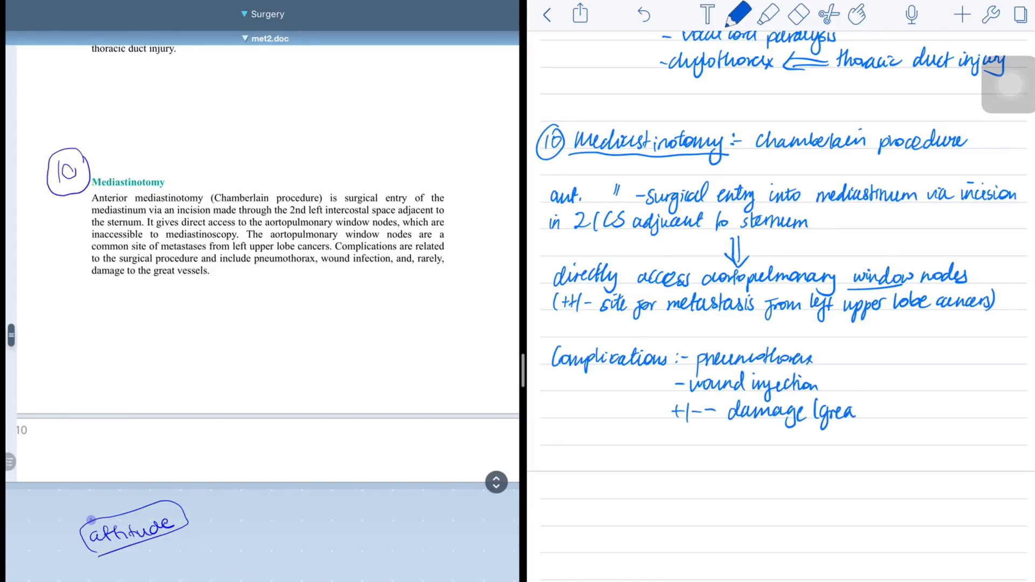
scroll(down, 3)
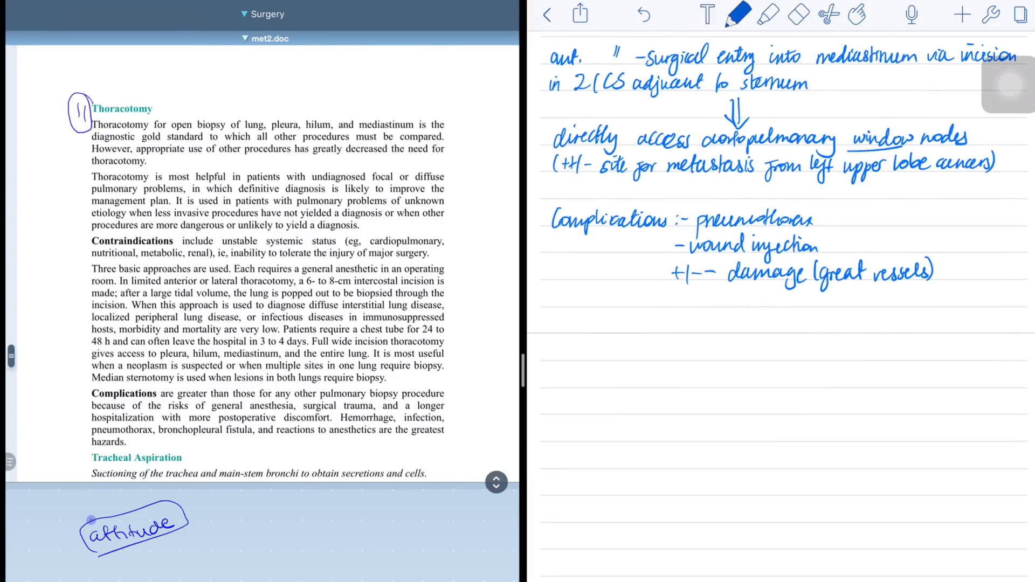
scroll(down, 3)
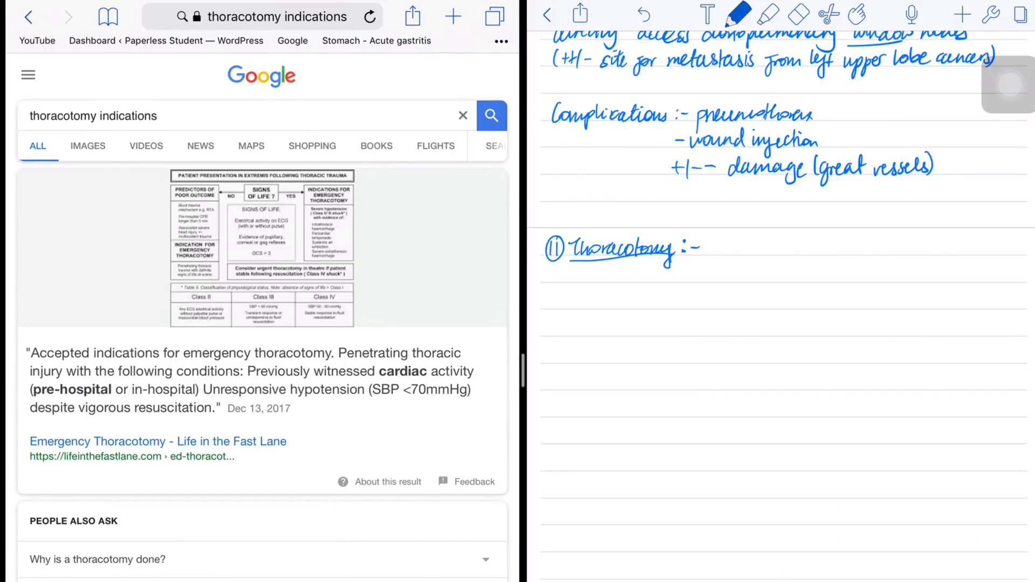
Step: Search 'thoracotomy definition' and select the surgeryencyclopedia.com definition sentence
text(thoracotomy definition)
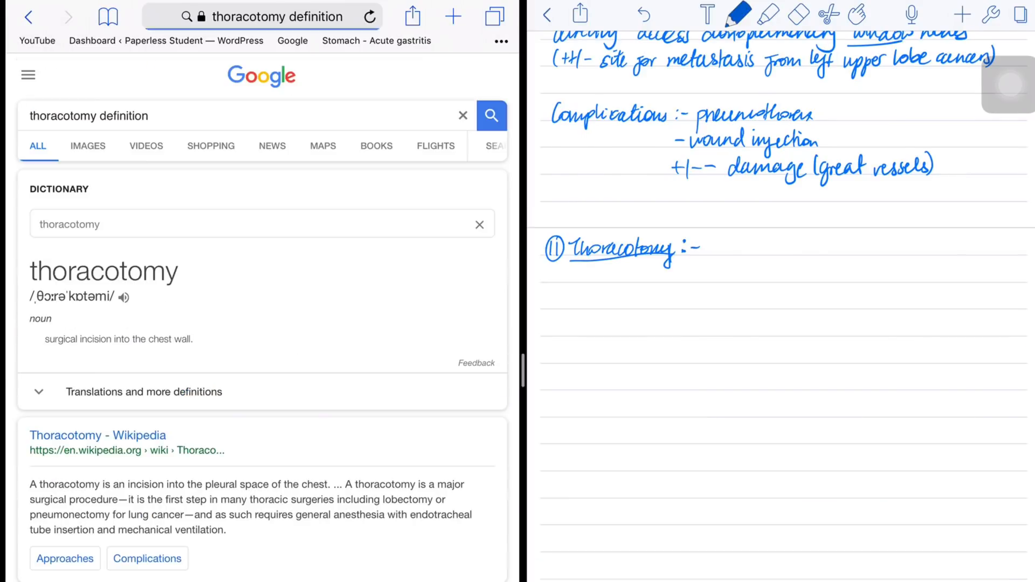
scroll(down, 3)
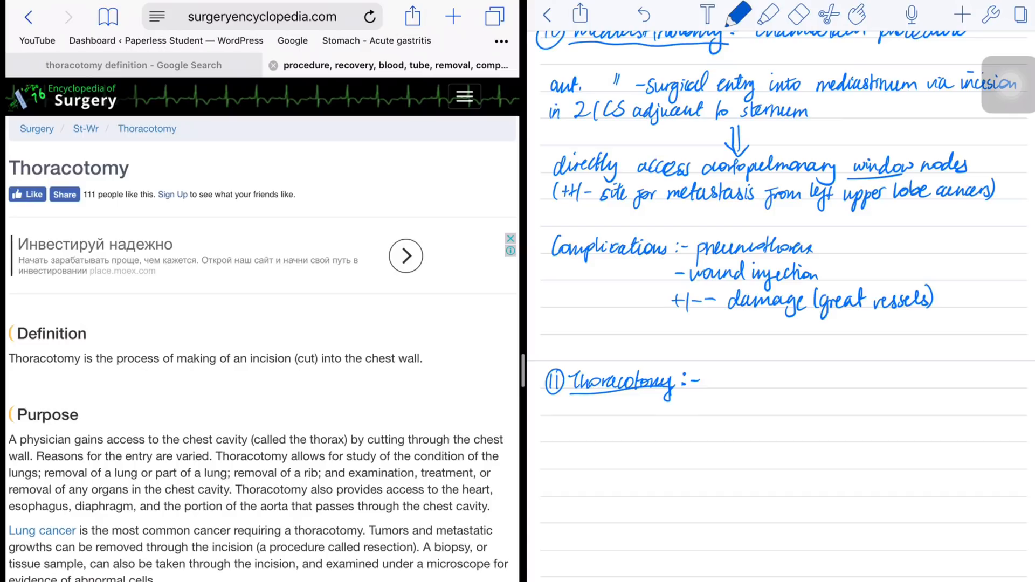
double_click(251, 358)
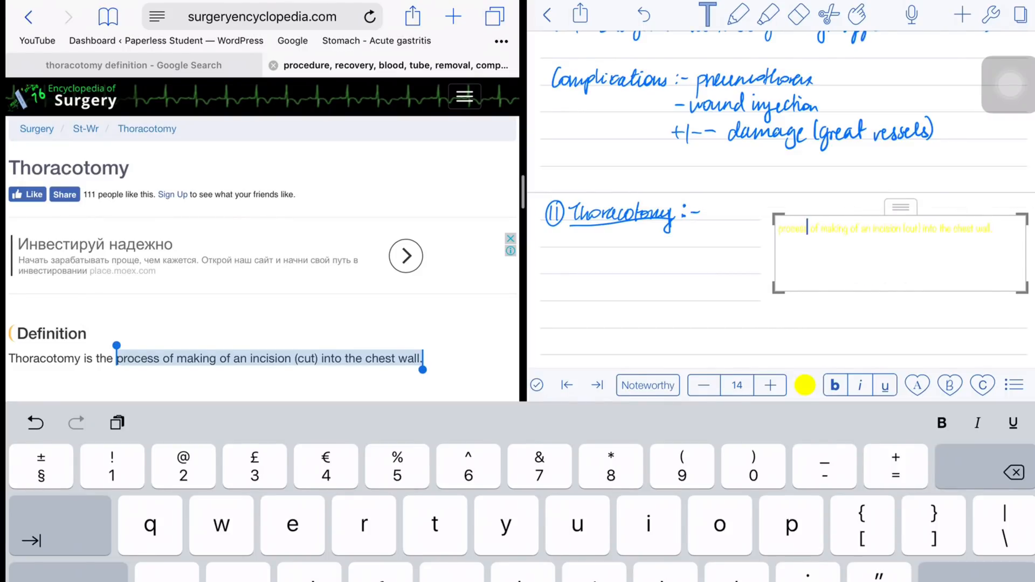
Step: Change the pasted thoracotomy definition's font and finish editing the text box
click(647, 385)
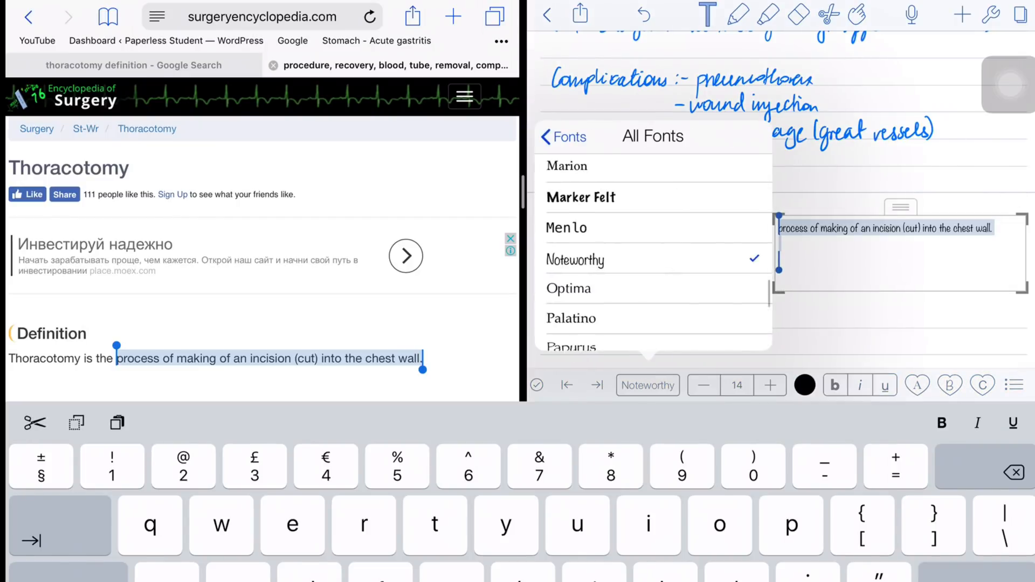
click(570, 347)
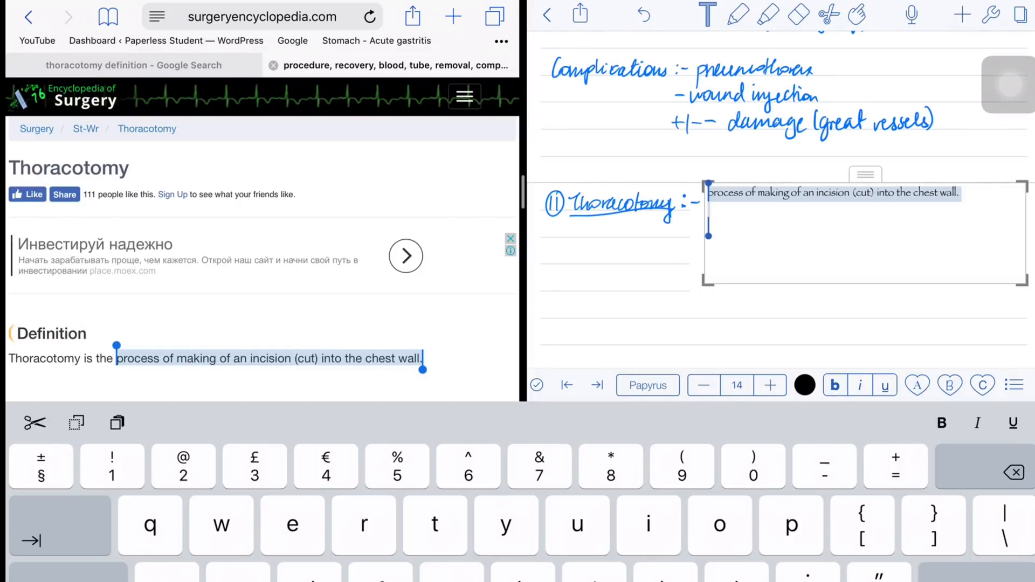
click(835, 385)
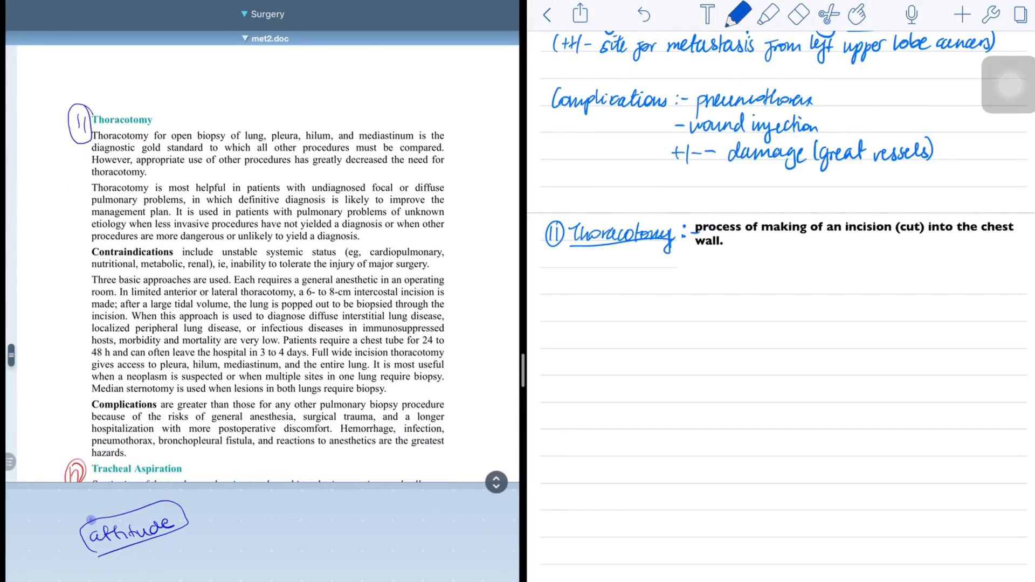
Step: Write 'Indications:-' with open biopsy of lung, pleura, braced as 'diagnostic gold standard'
text(Indications:-)
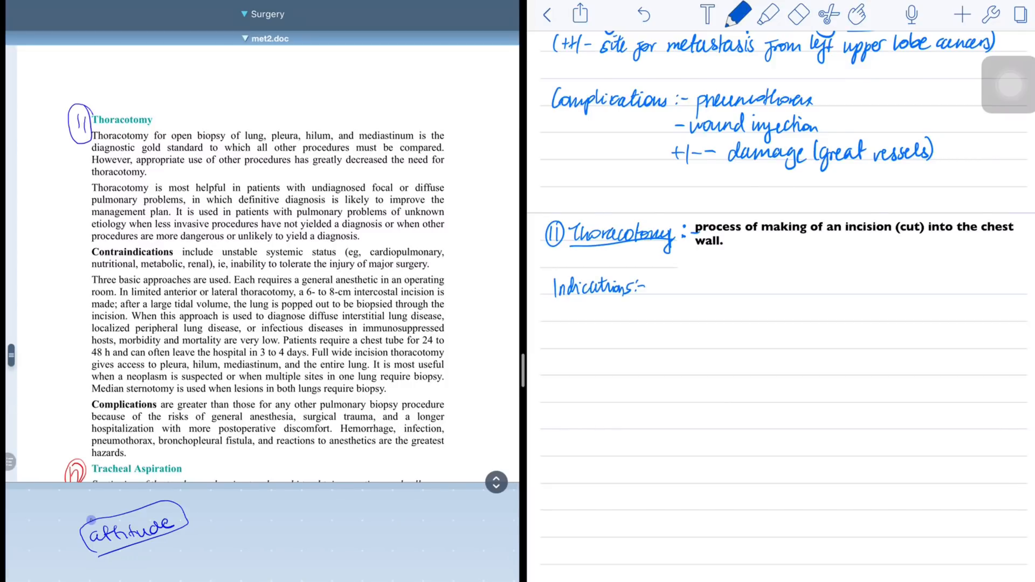
click(656, 289)
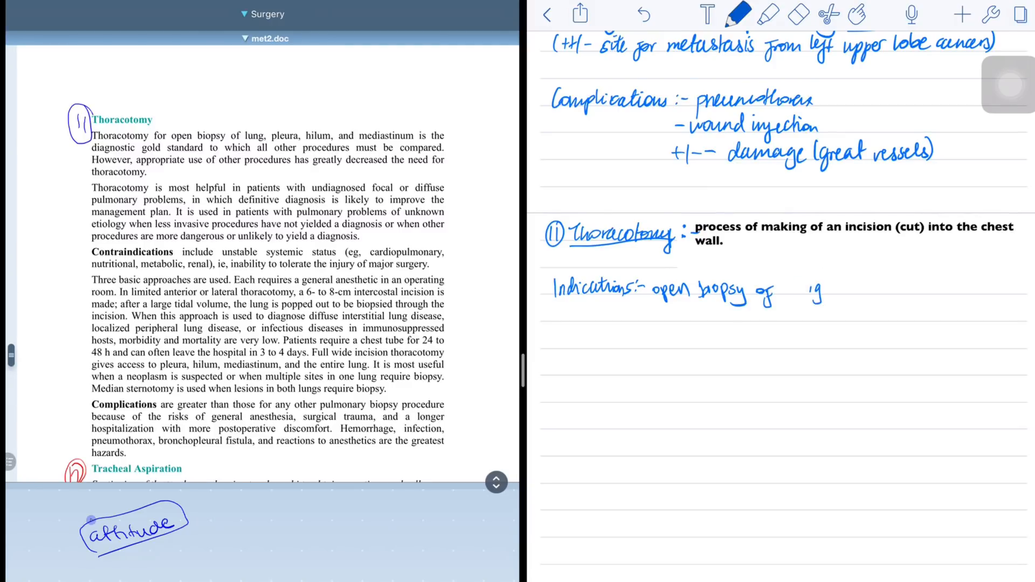
text(lung, pleura)
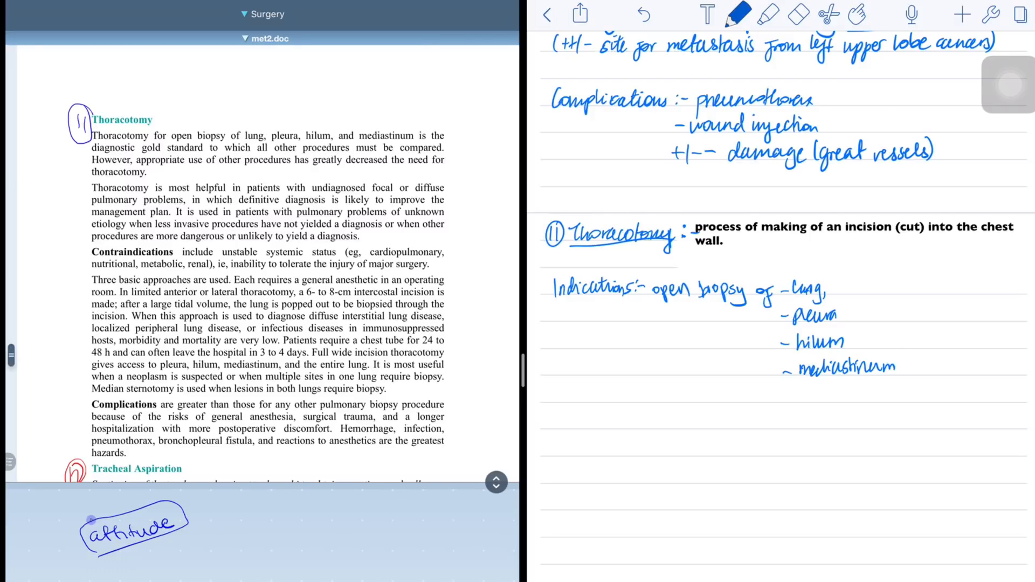
drag(884, 291, 930, 323)
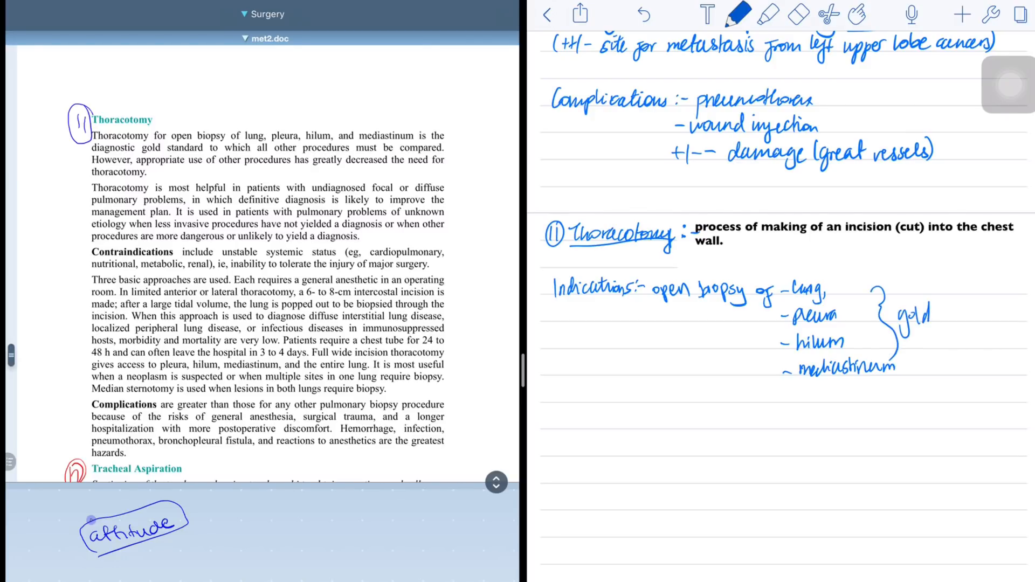
text(diagnostic gold standard)
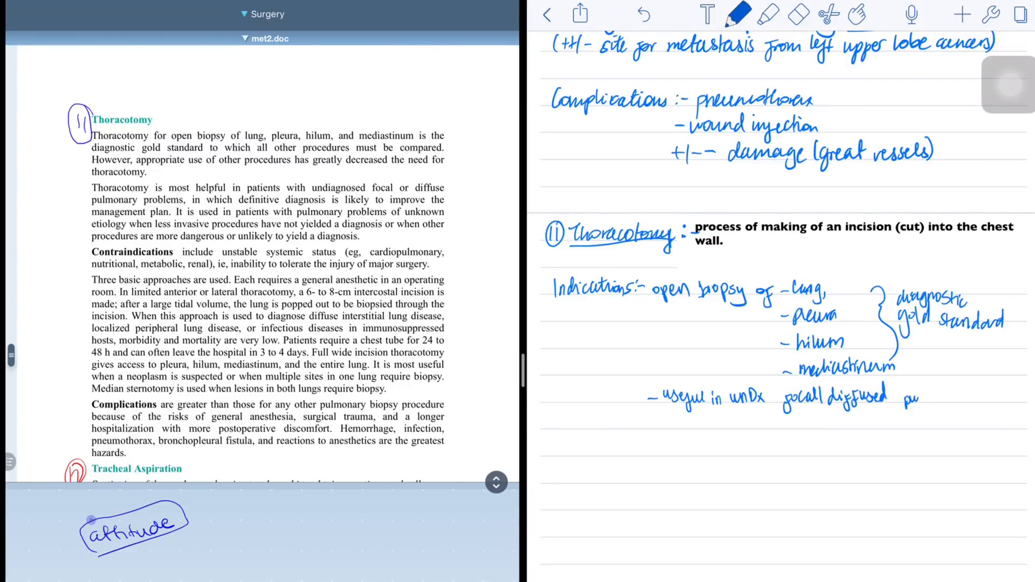
Step: Add undiagnosed pulmonary problems where alternatives are more dangerous or unable to give Dz
text(pulm. problems)
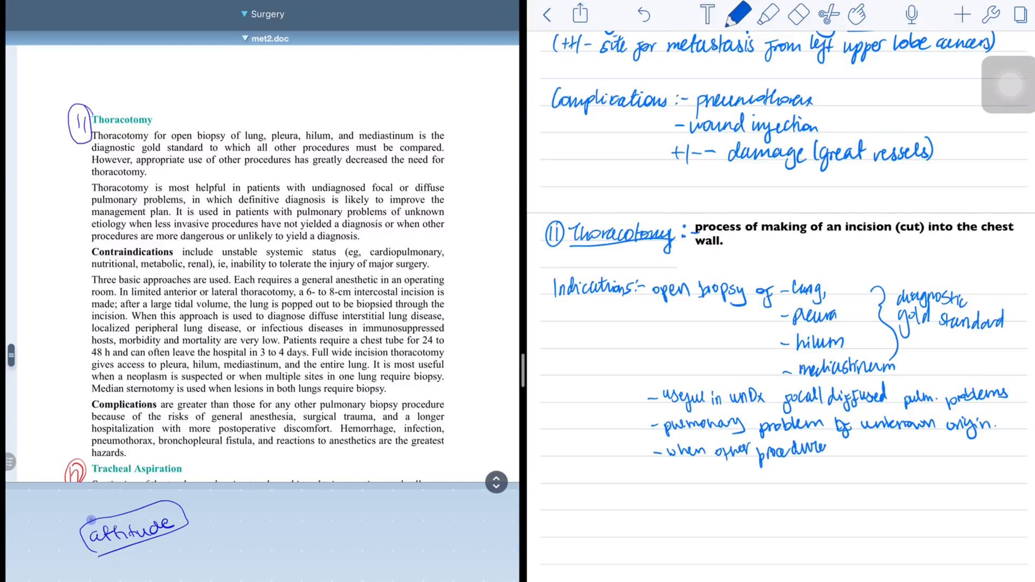
text(are more dangerous,)
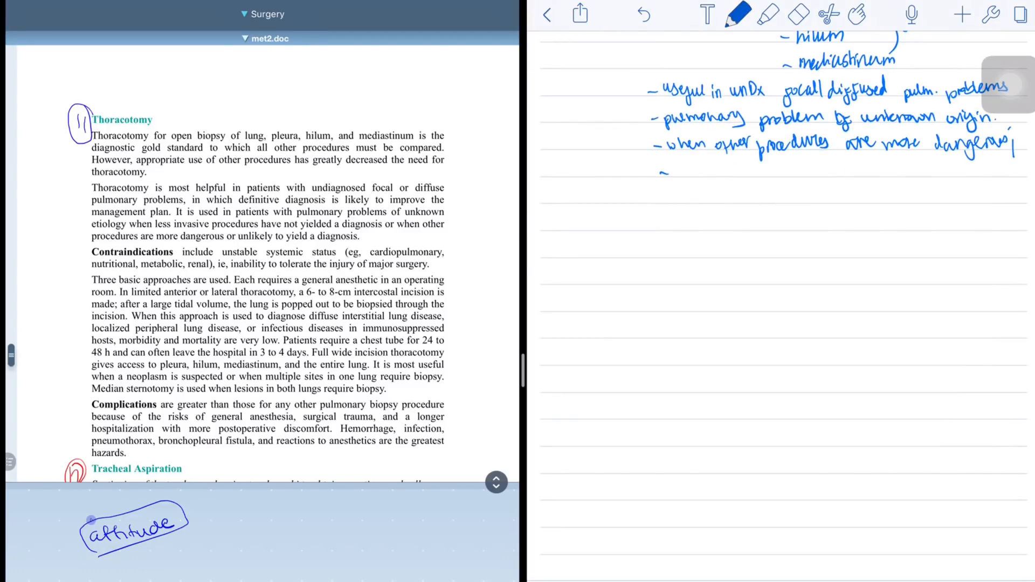
text(unable to give Dz)
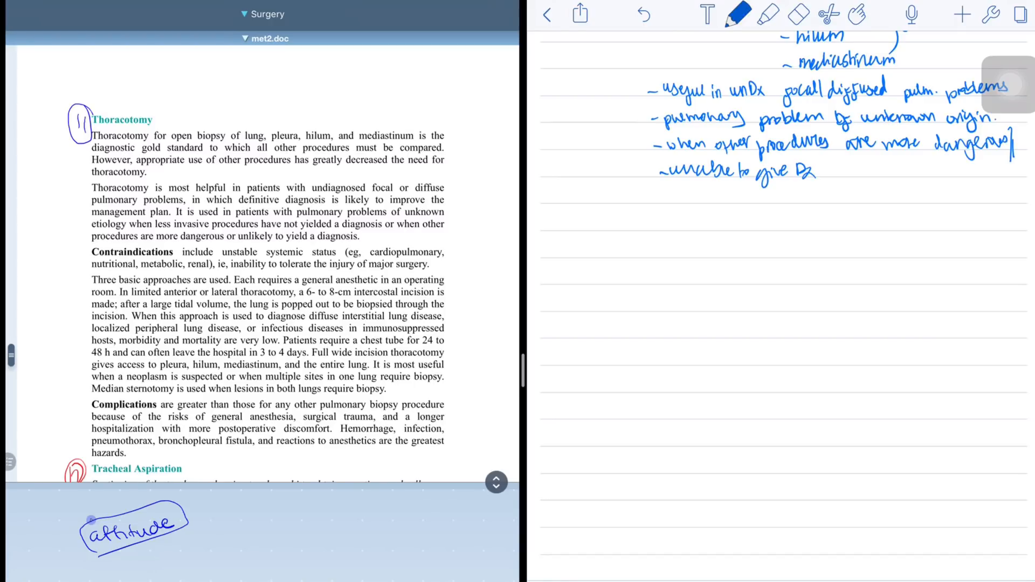
click(738, 14)
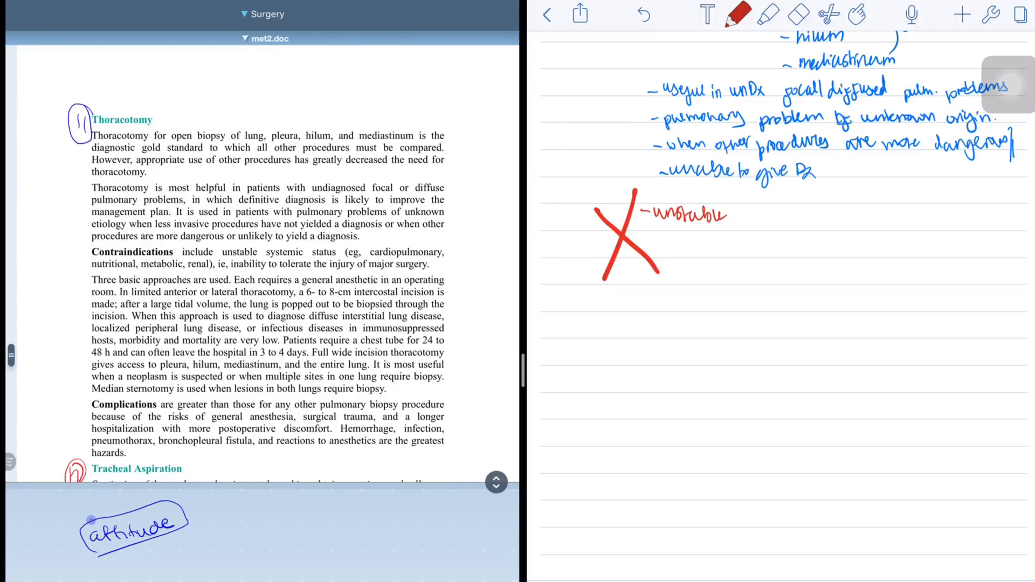
Step: Write 'unstable systemic state (… renal)' and begin '-intolerance' in red beside the X
text(systemic state (cardiopulmonary)
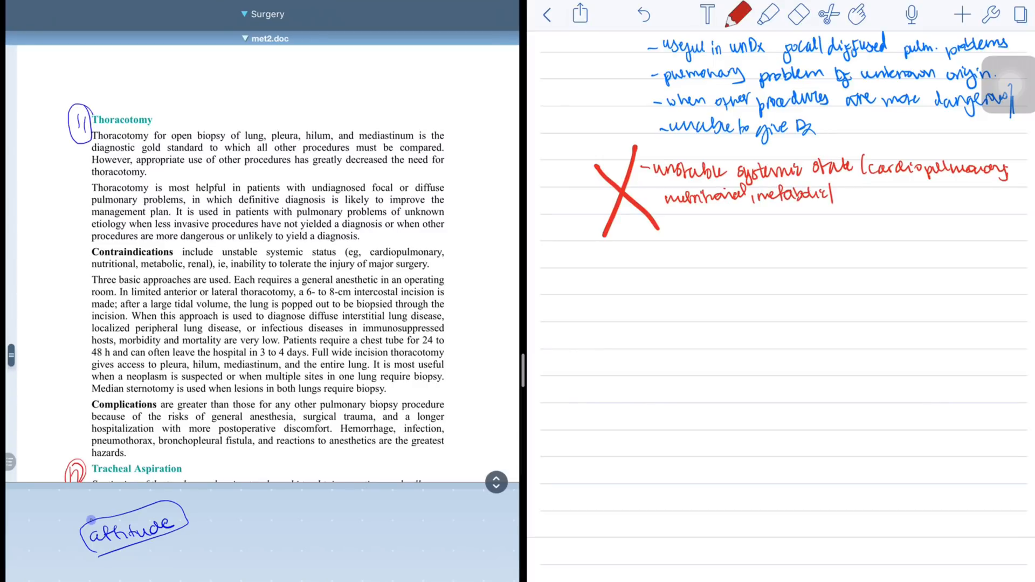
text(renal) -intolerance)
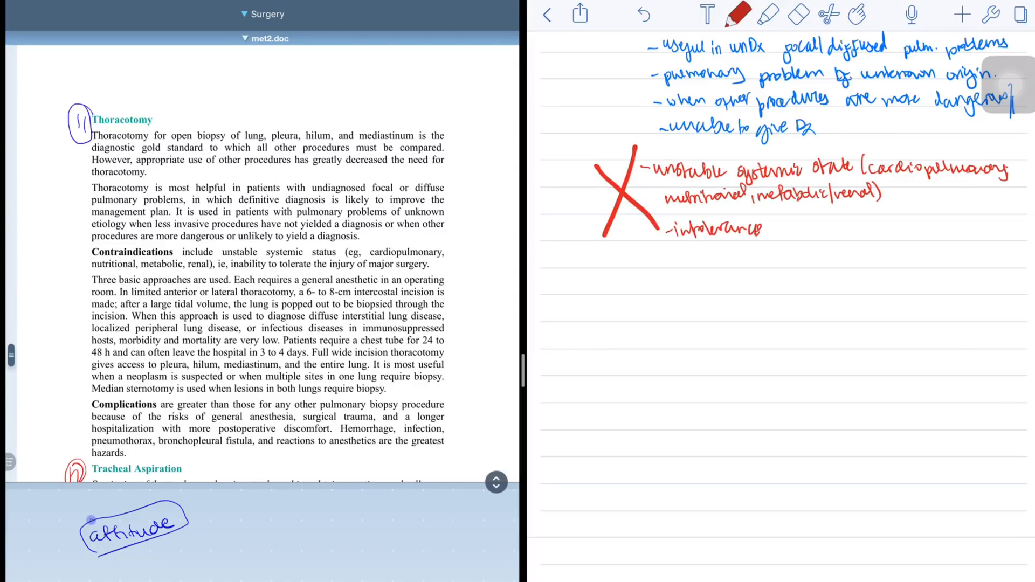